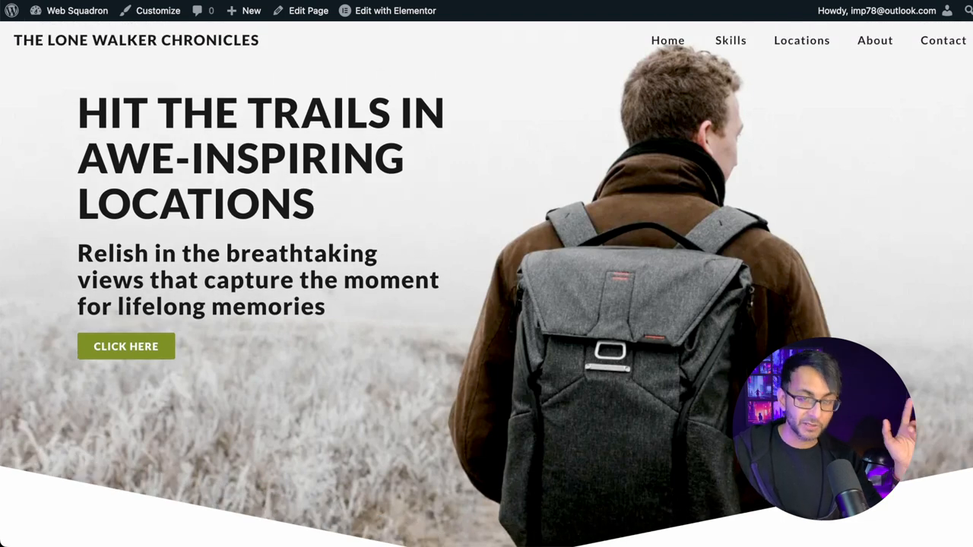
Scroll through the live hiking landing page, then switch it into the Elementor editor.
scroll(down, 3)
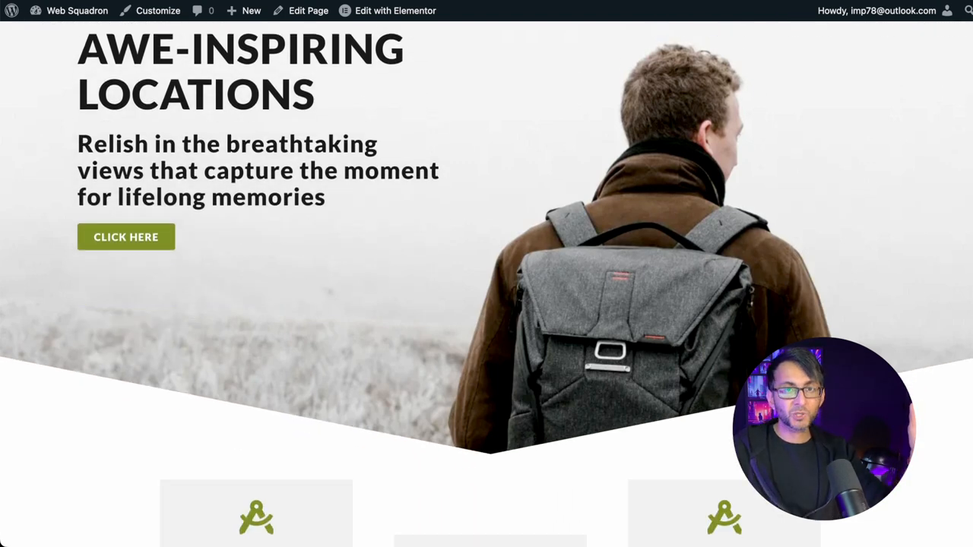
scroll(down, 3)
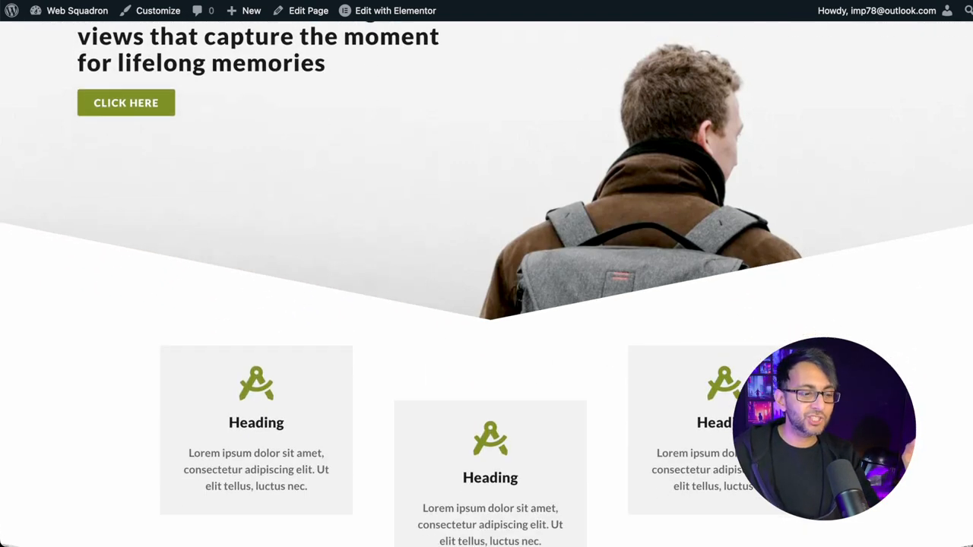
scroll(down, 3)
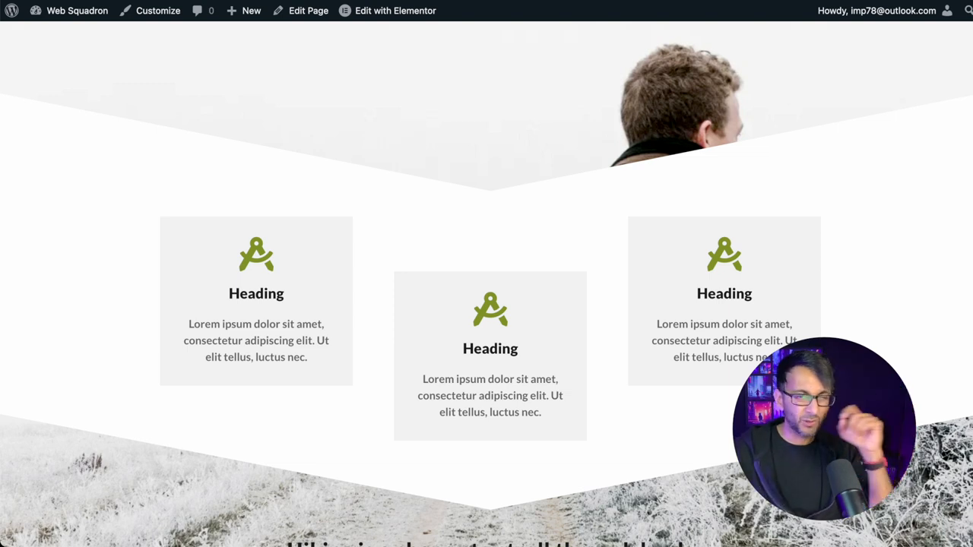
scroll(down, 3)
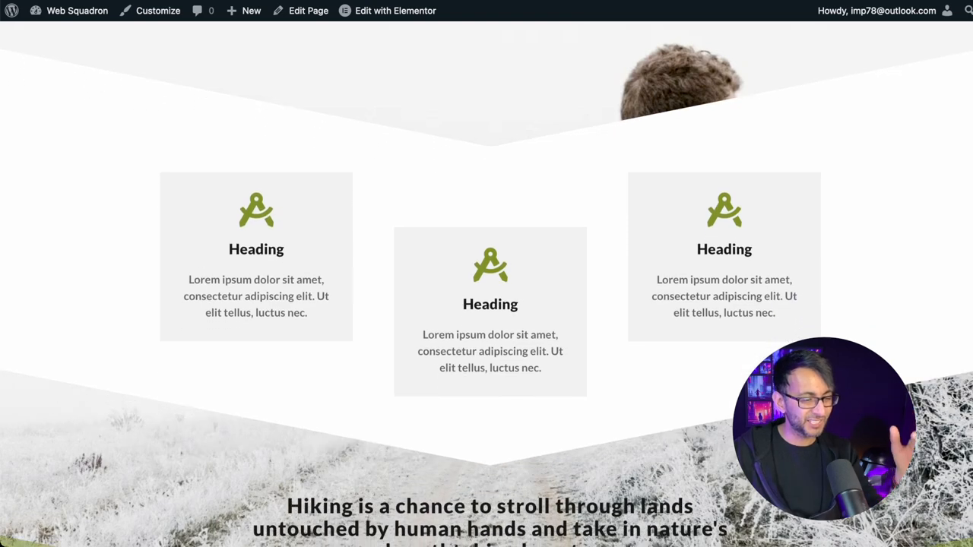
scroll(down, 3)
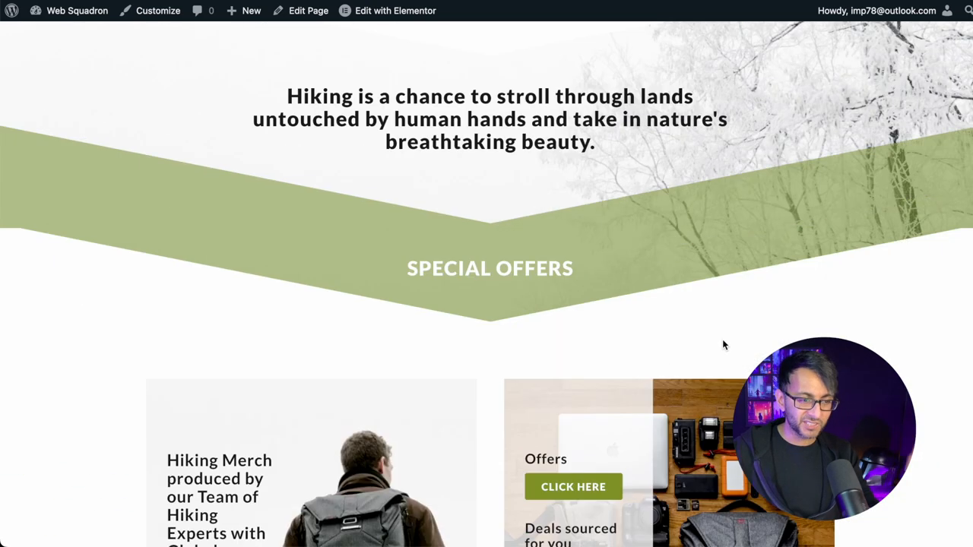
scroll(down, 3)
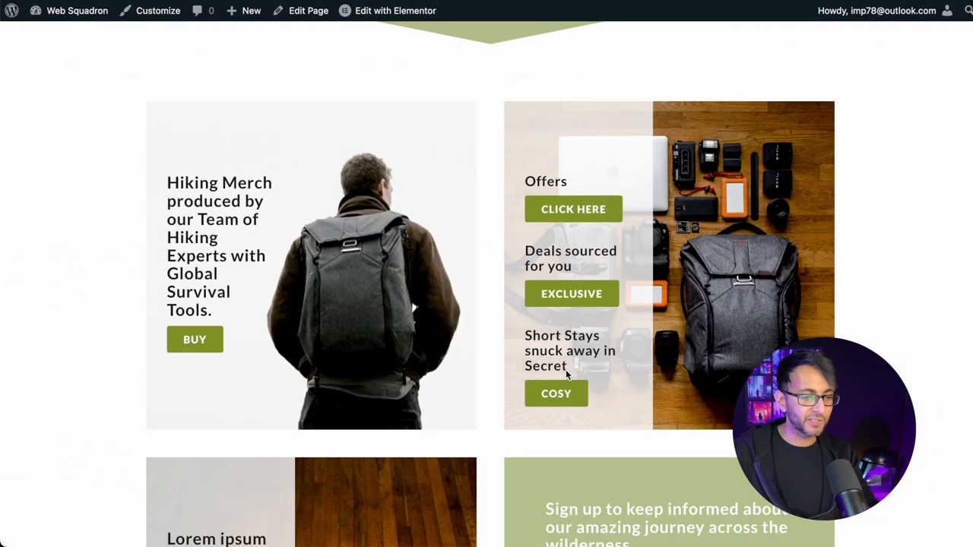
scroll(down, 3)
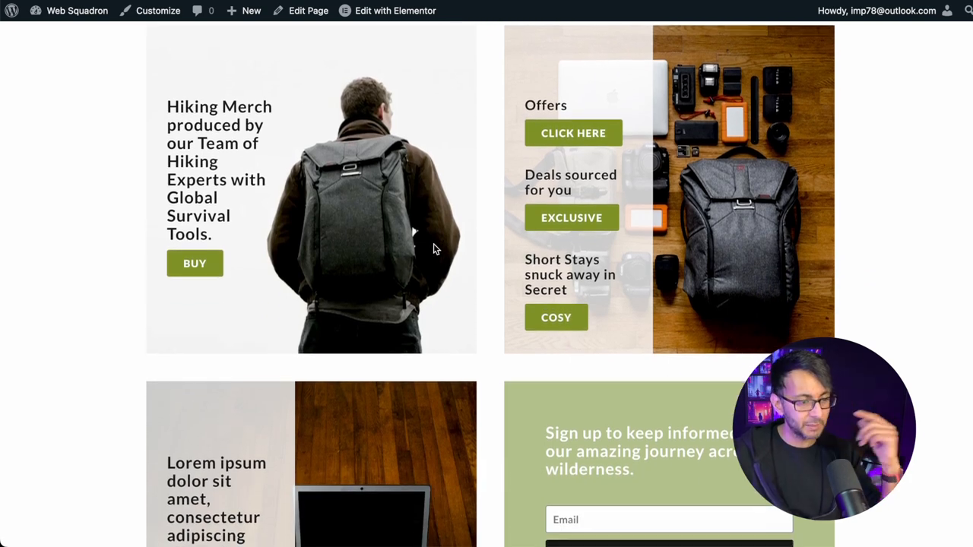
scroll(down, 3)
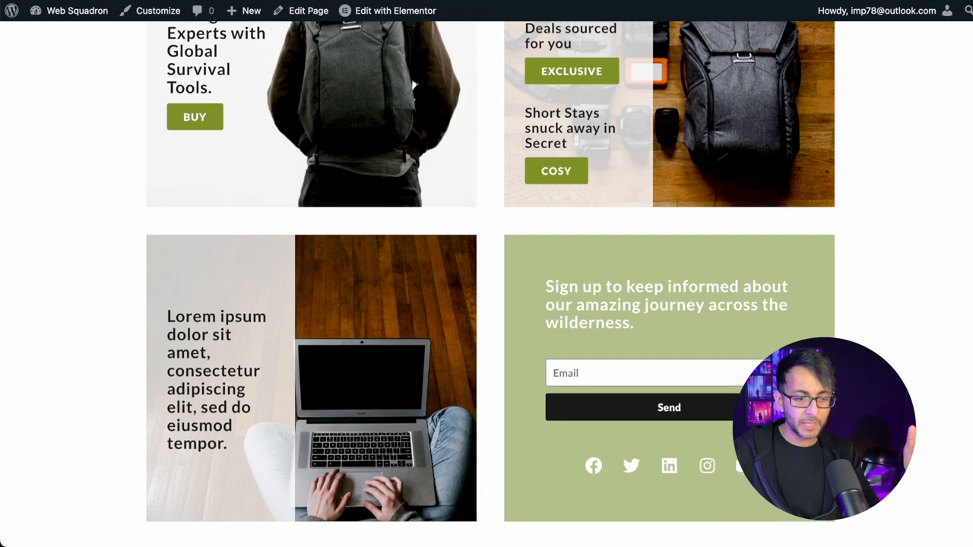
scroll(down, 3)
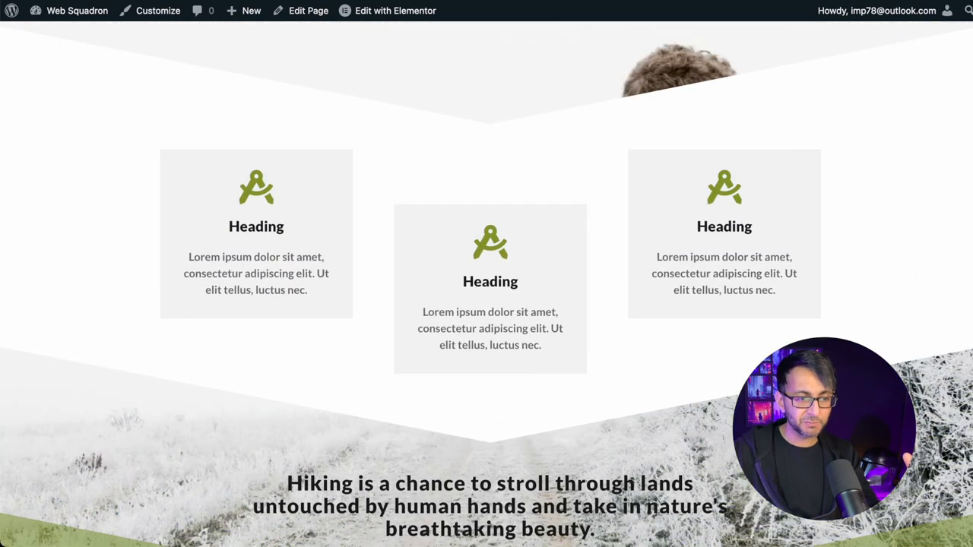
scroll(up, 3)
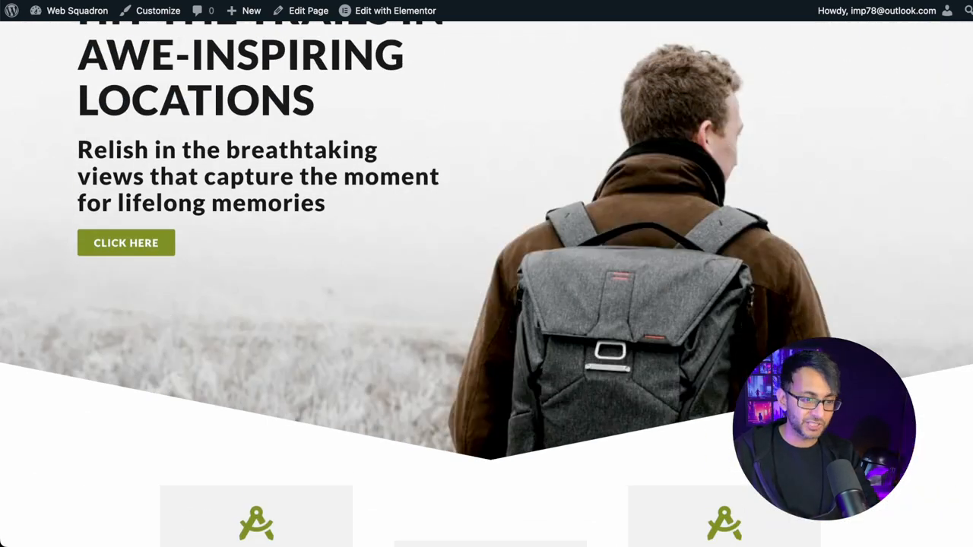
scroll(down, 3)
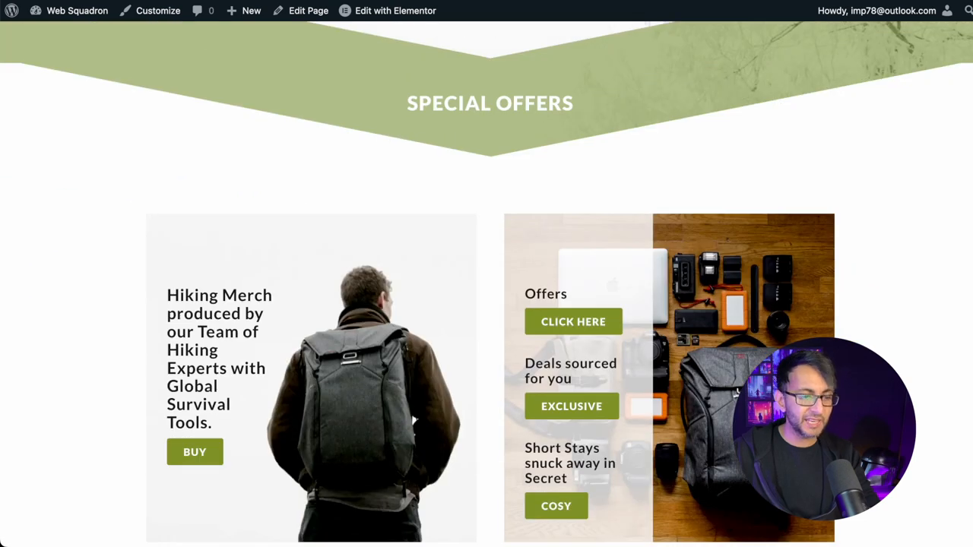
scroll(down, 3)
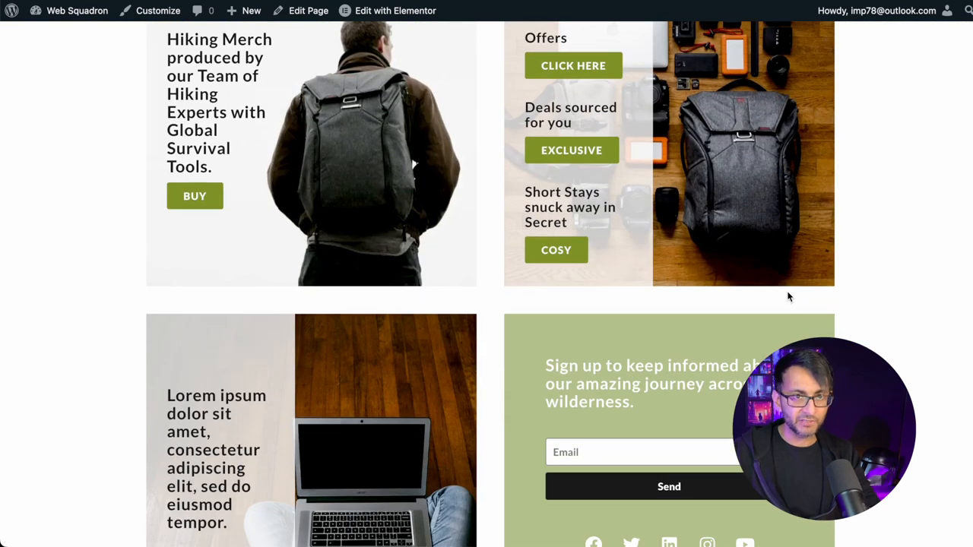
mouse_move(775, 294)
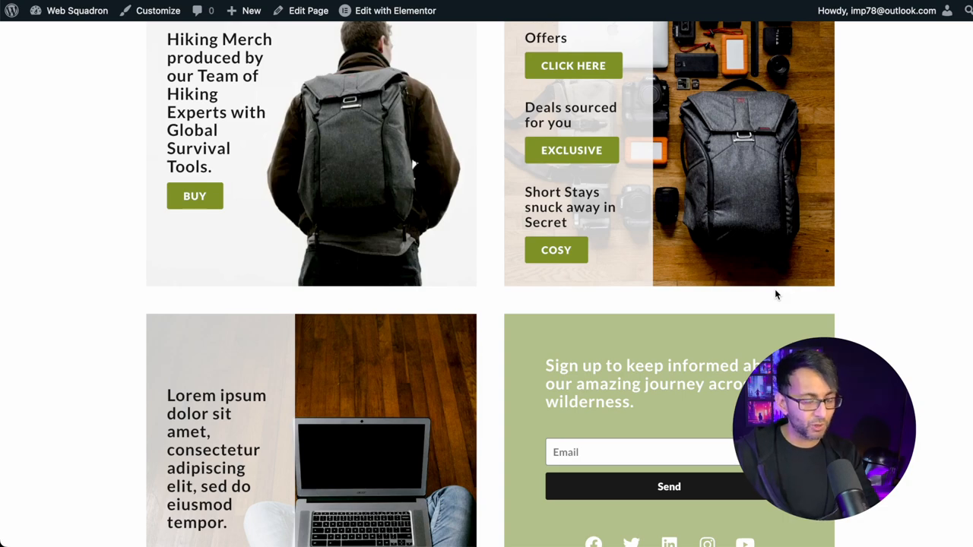
scroll(down, 3)
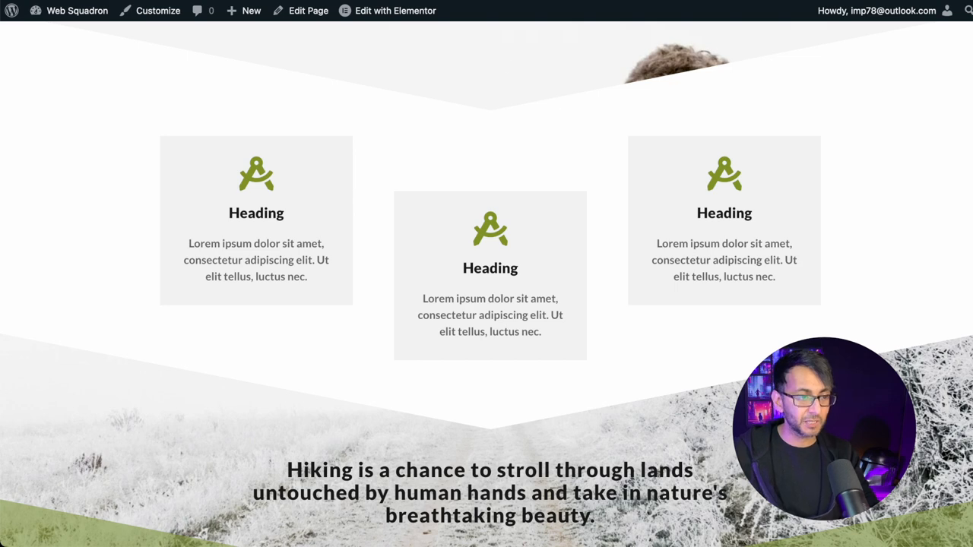
click(396, 10)
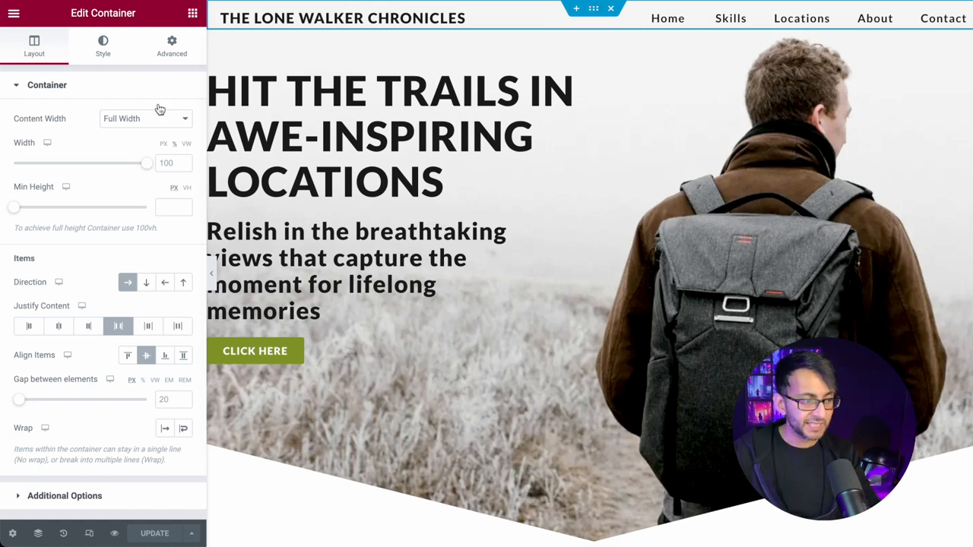
mouse_move(127, 282)
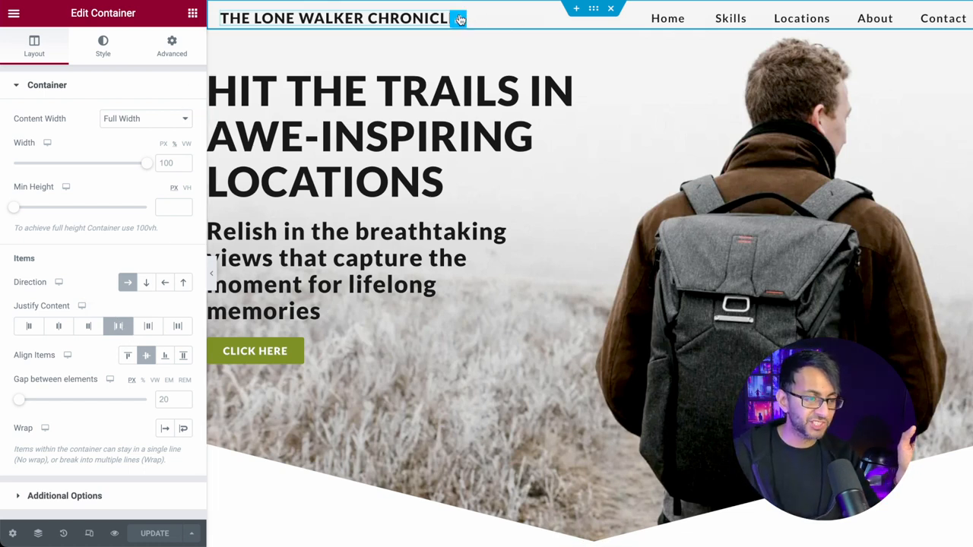
Select the header's navigation links text, then the whole header container.
click(342, 18)
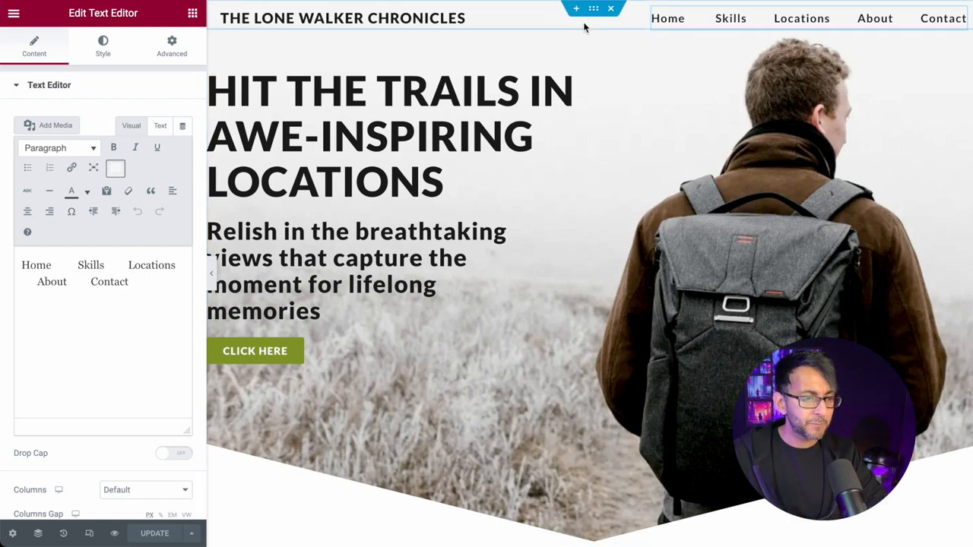
click(593, 9)
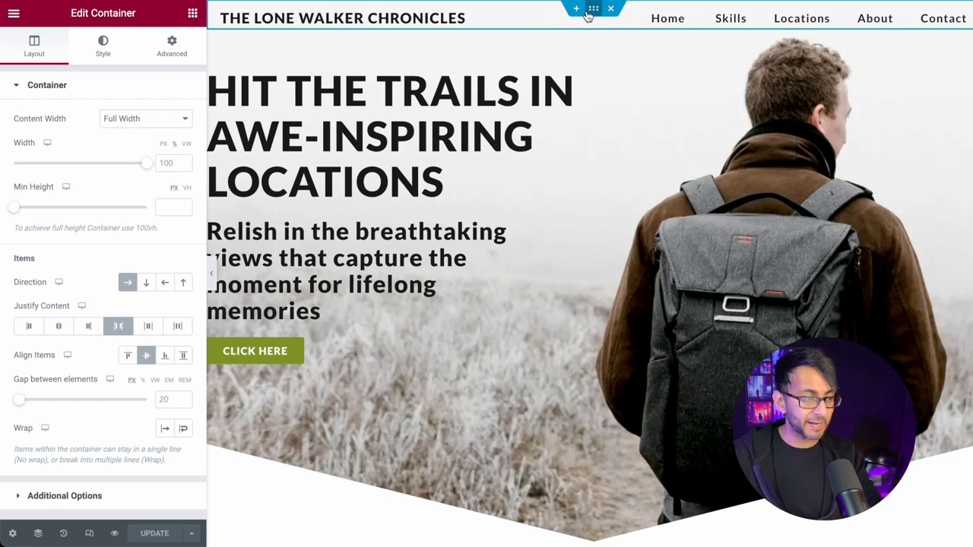
Give the hero text container a top margin of -45 in its Advanced layout settings.
click(172, 46)
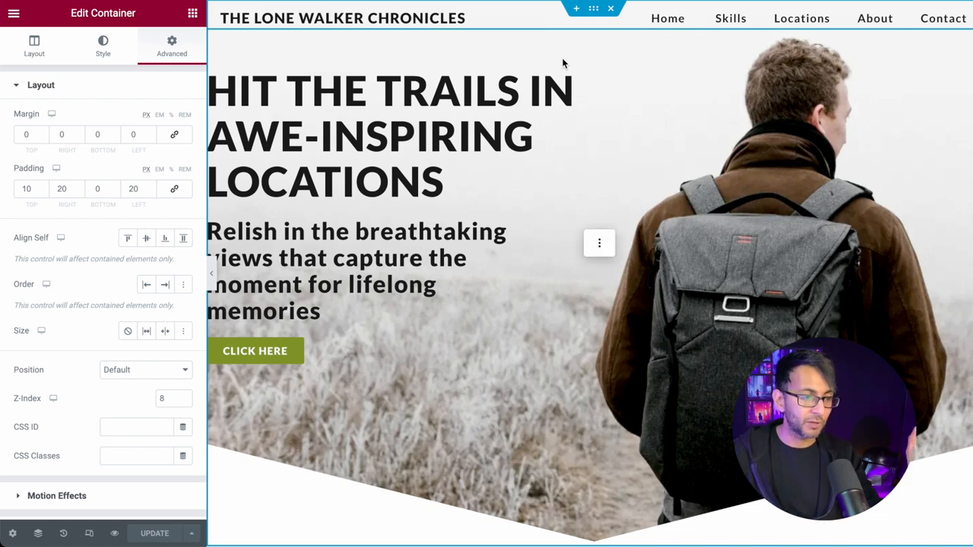
mouse_move(76, 517)
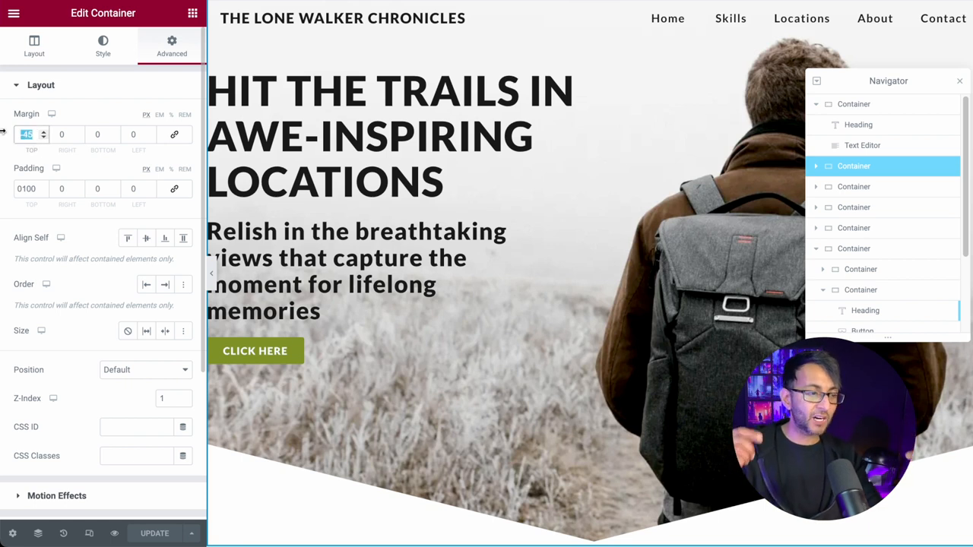
text(0)
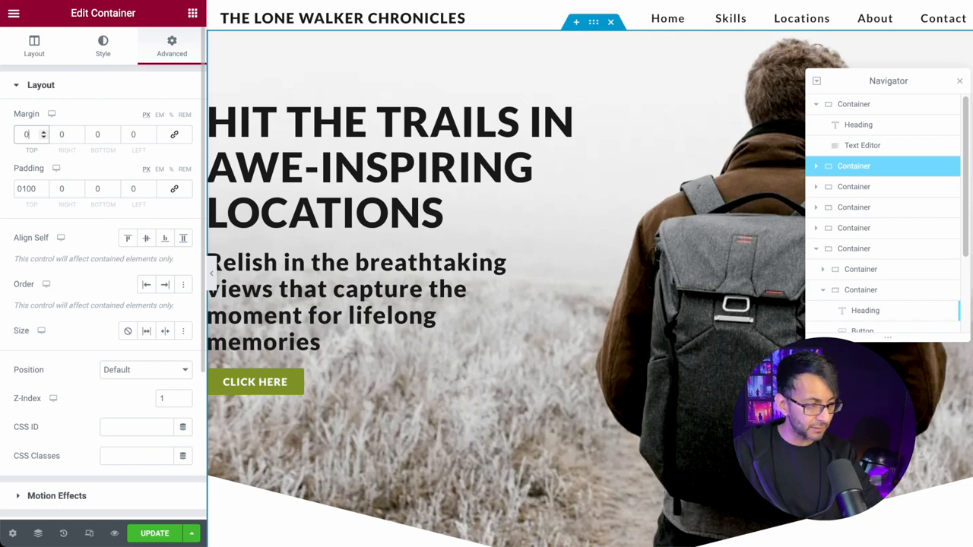
text(45)
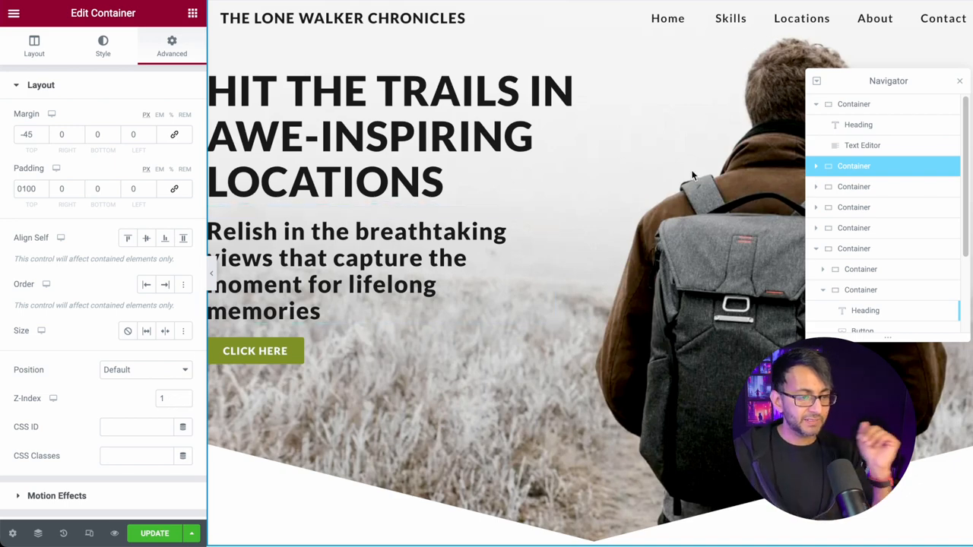
Inspect the hero subheading and CLICK HERE button, then show the hero container's -45 margin spacing.
click(33, 46)
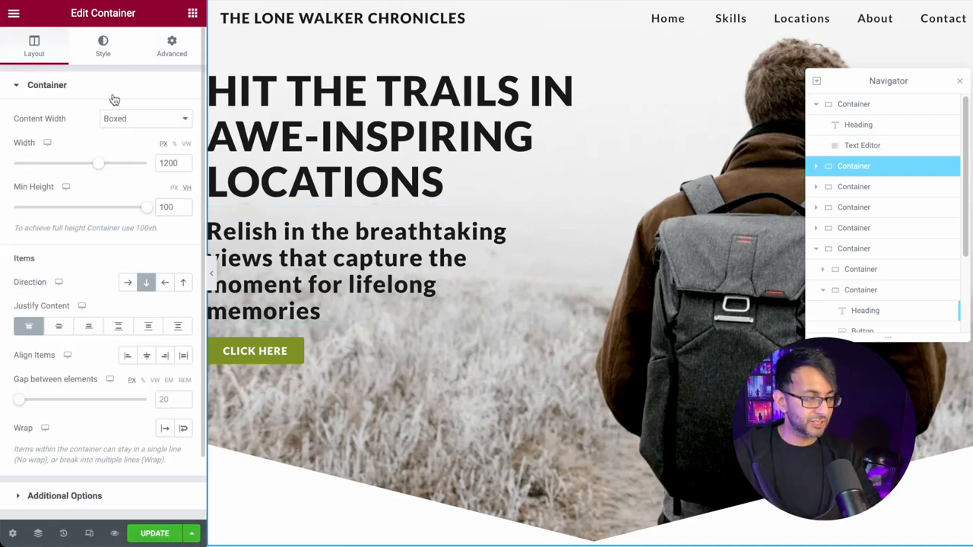
mouse_move(146, 283)
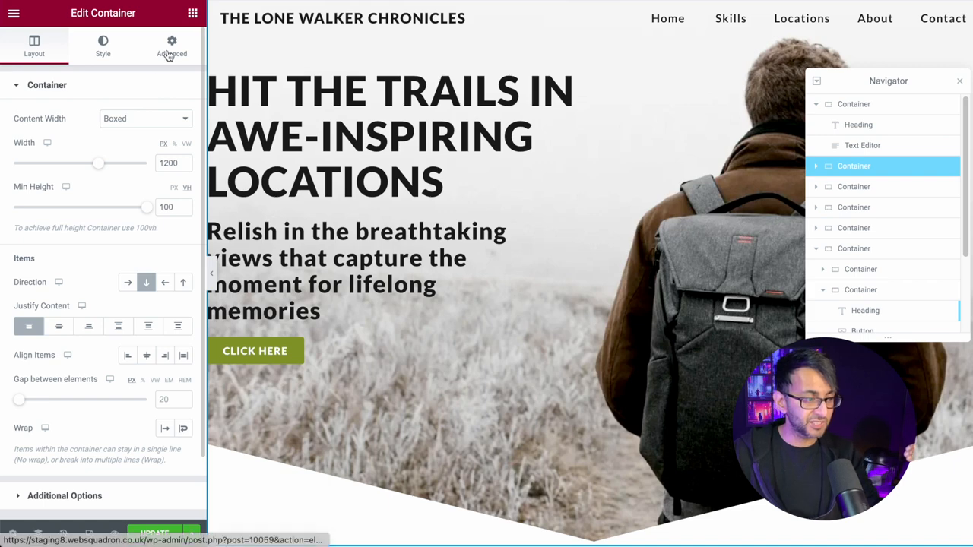
click(170, 45)
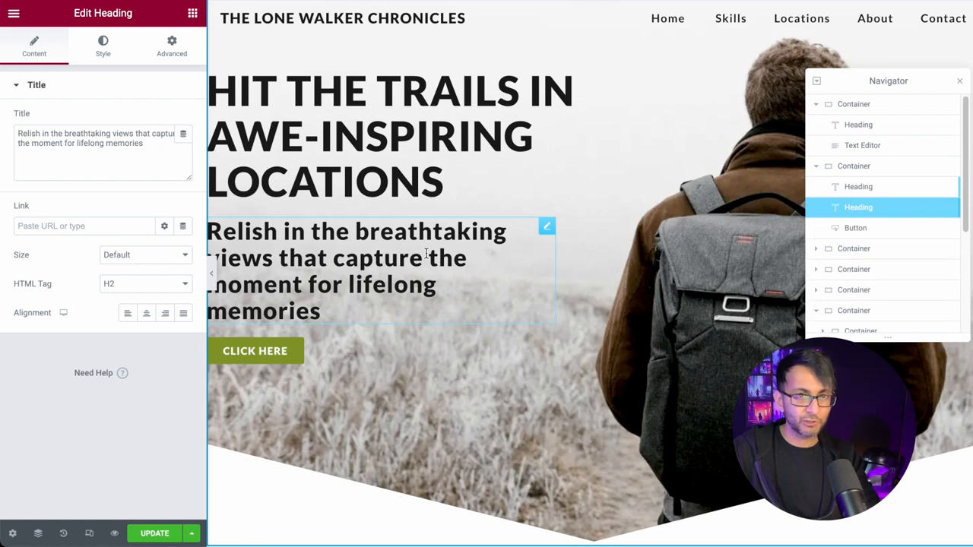
click(255, 350)
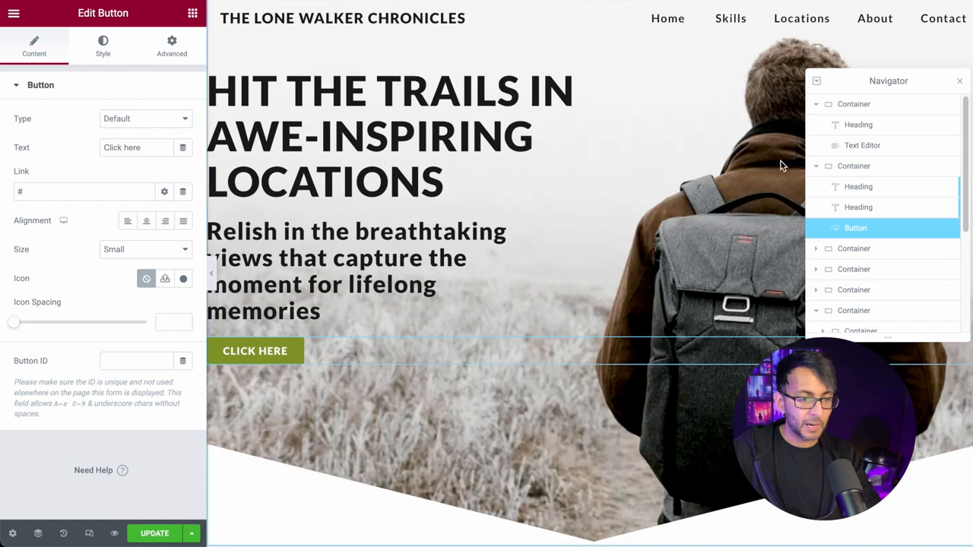
click(855, 166)
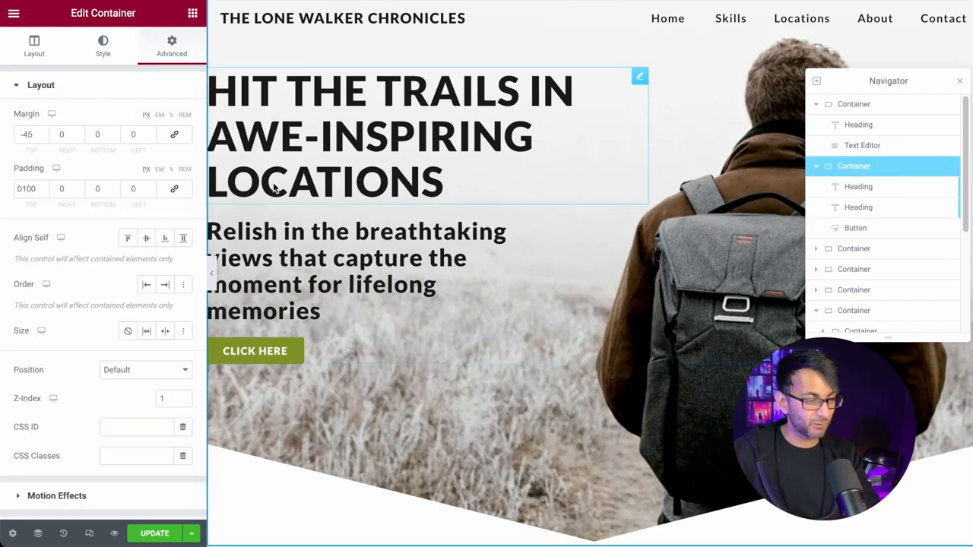
Try the hero's inverted bottom triangle divider at height 500, then bring it back to 150.
click(103, 46)
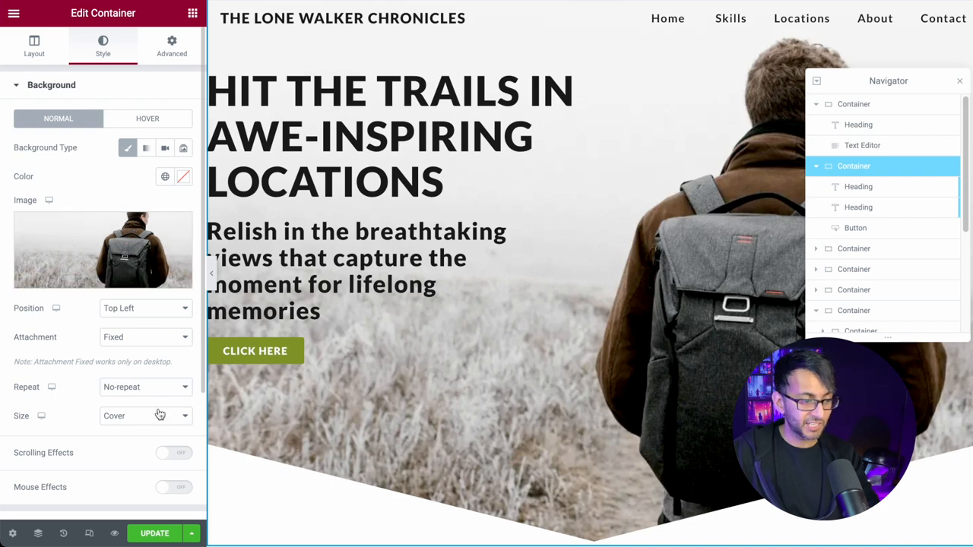
scroll(down, 3)
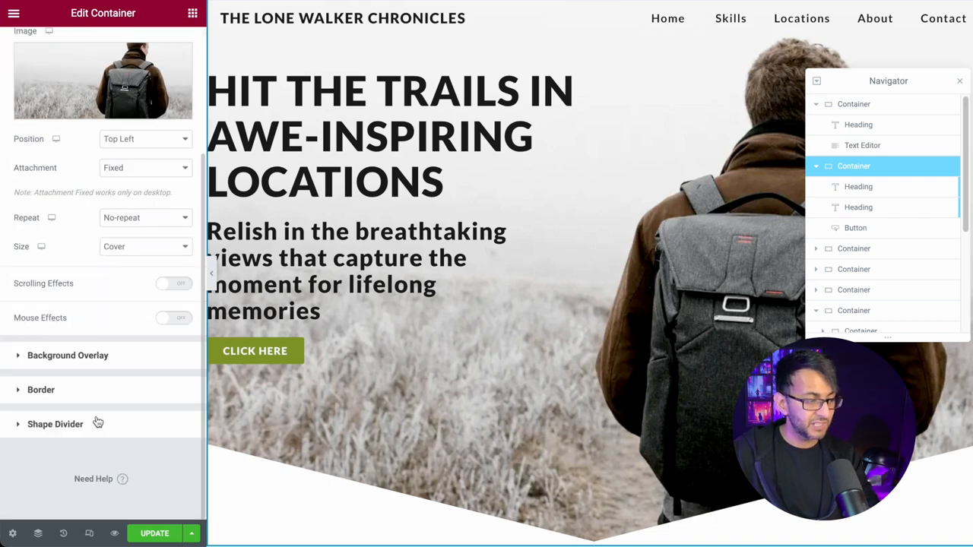
click(55, 424)
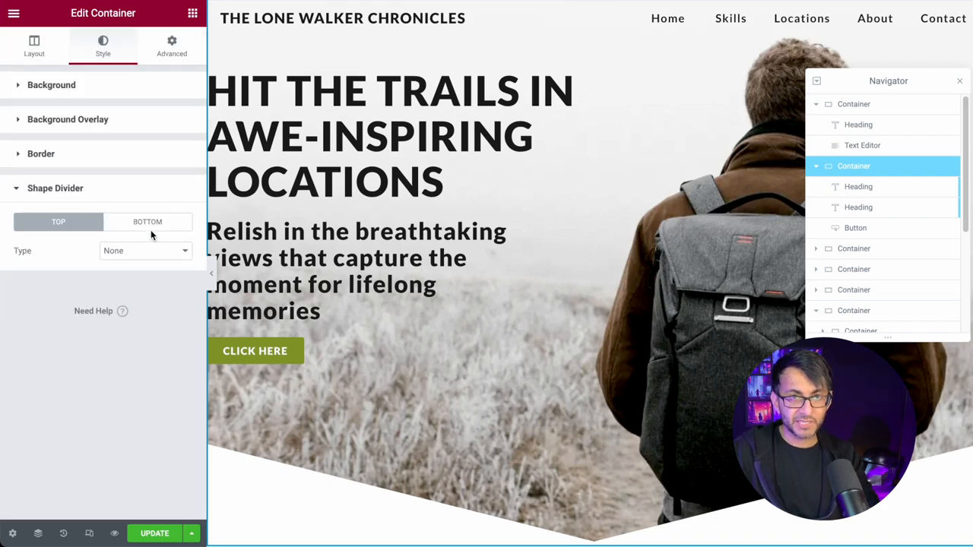
click(147, 222)
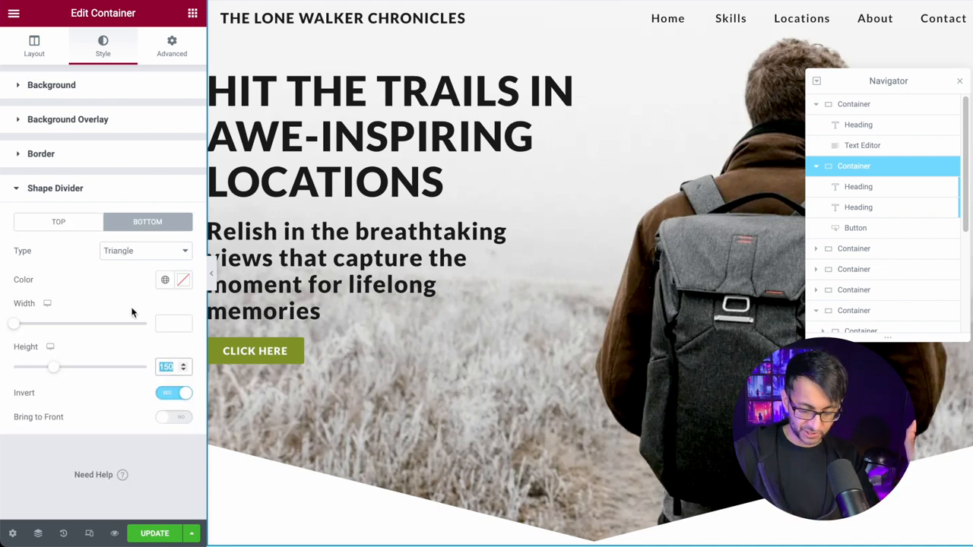
text(500)
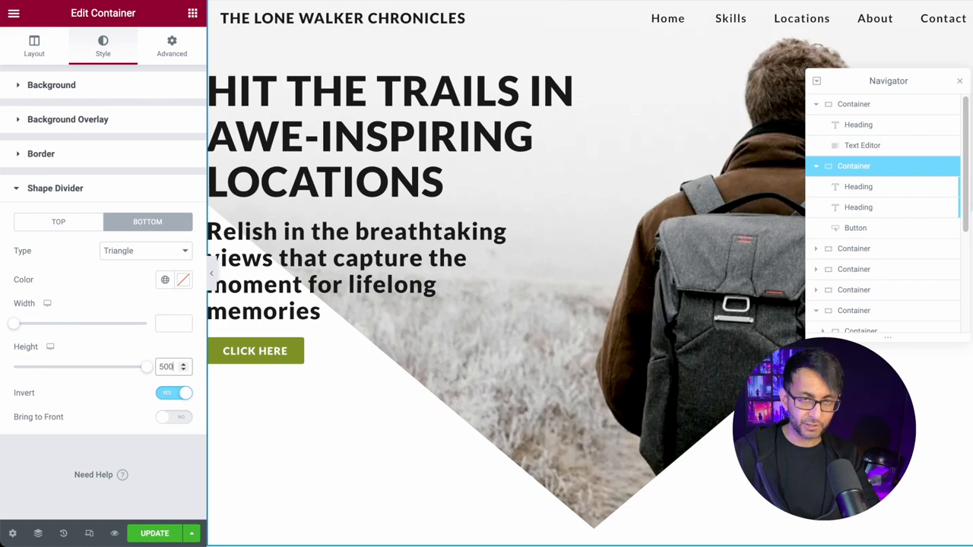
drag(146, 367, 53, 366)
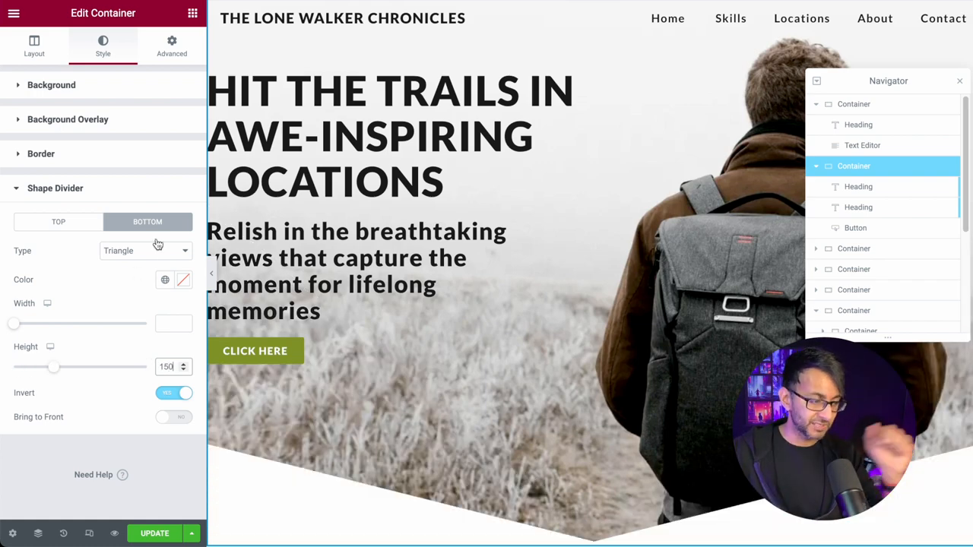
mouse_move(335, 462)
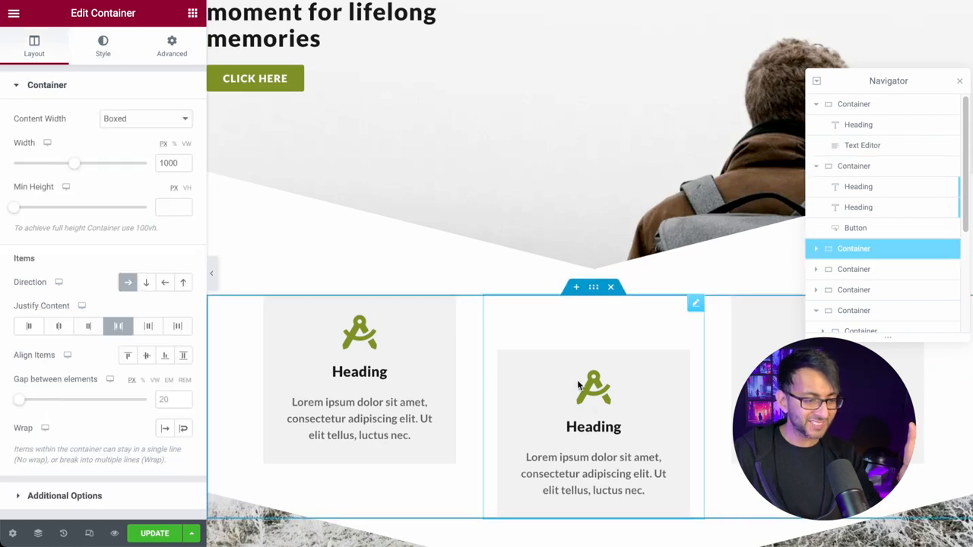
Give the first services icon box a red background, then return to the services row container.
scroll(down, 3)
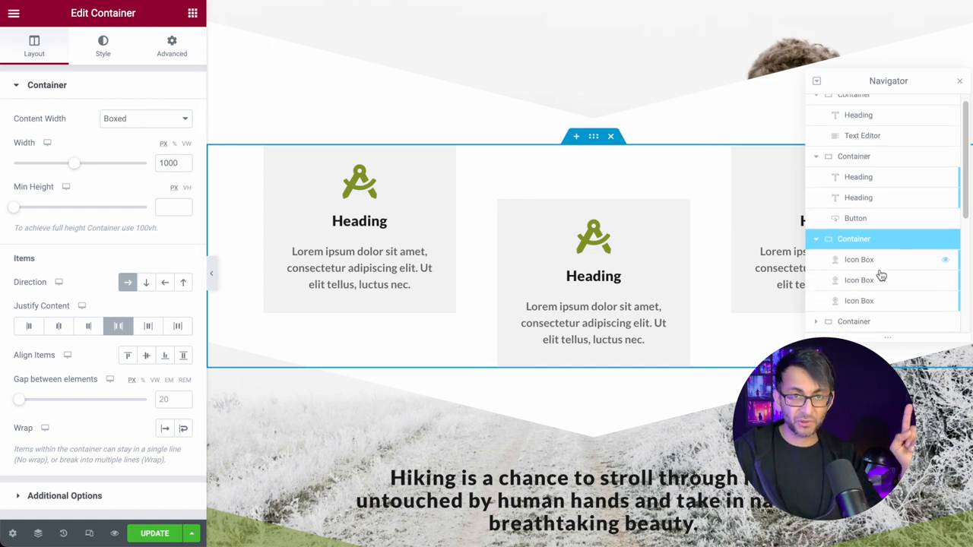
click(858, 259)
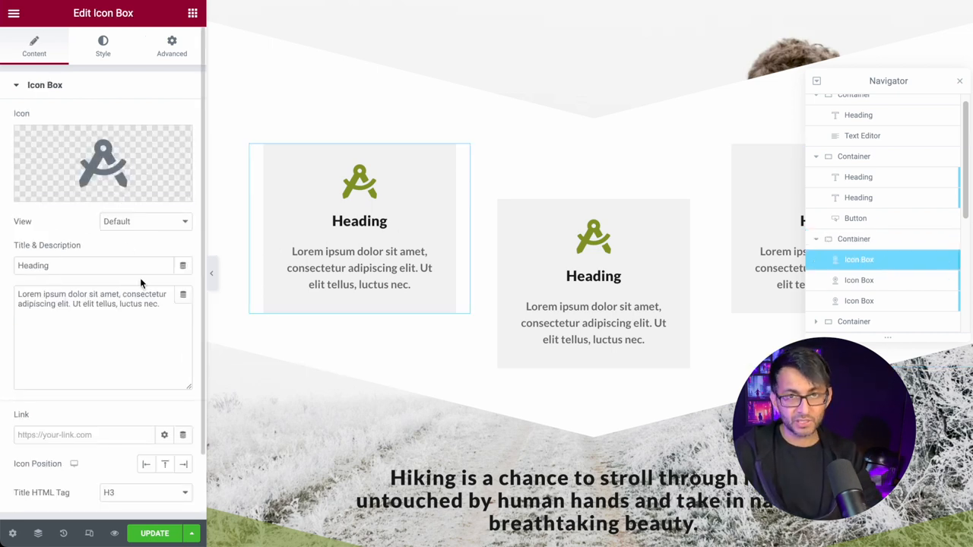
click(172, 46)
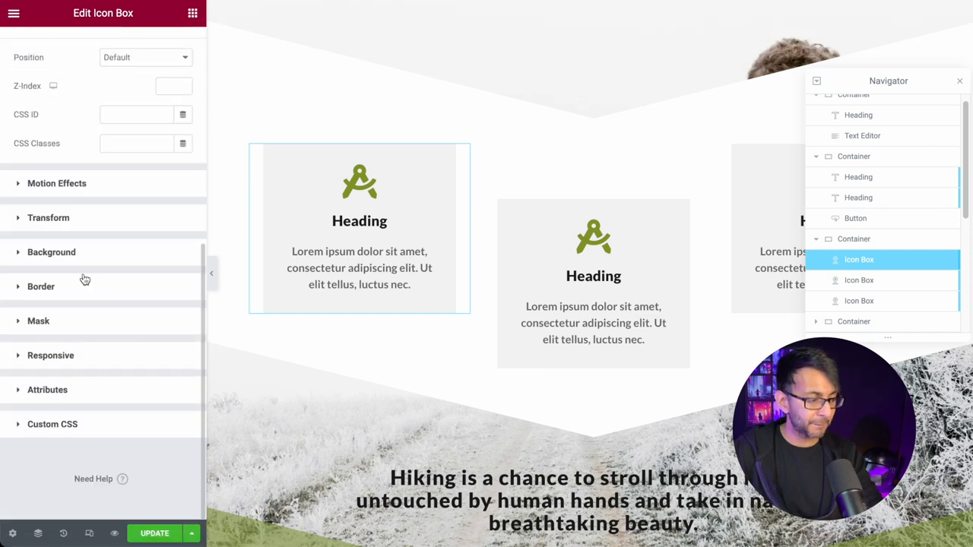
click(52, 252)
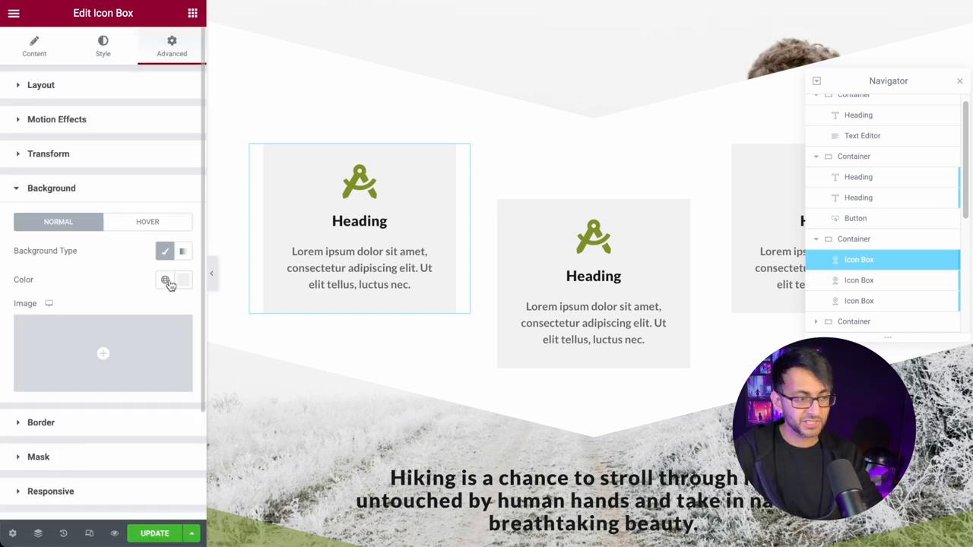
click(182, 280)
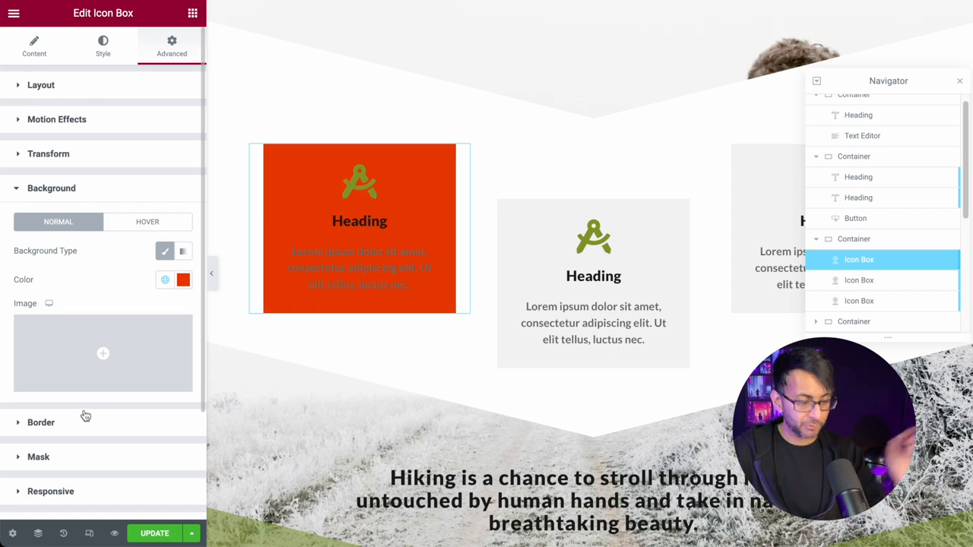
click(854, 238)
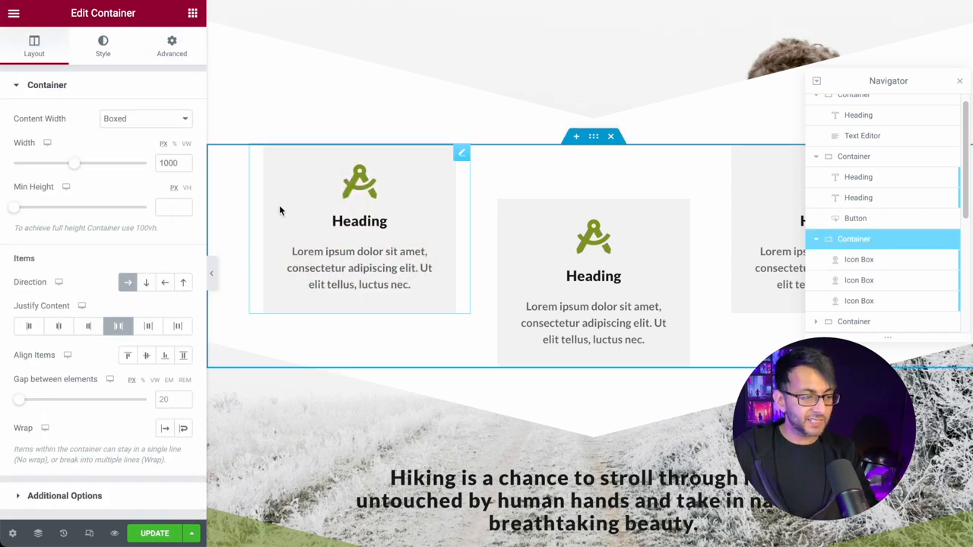
mouse_move(128, 283)
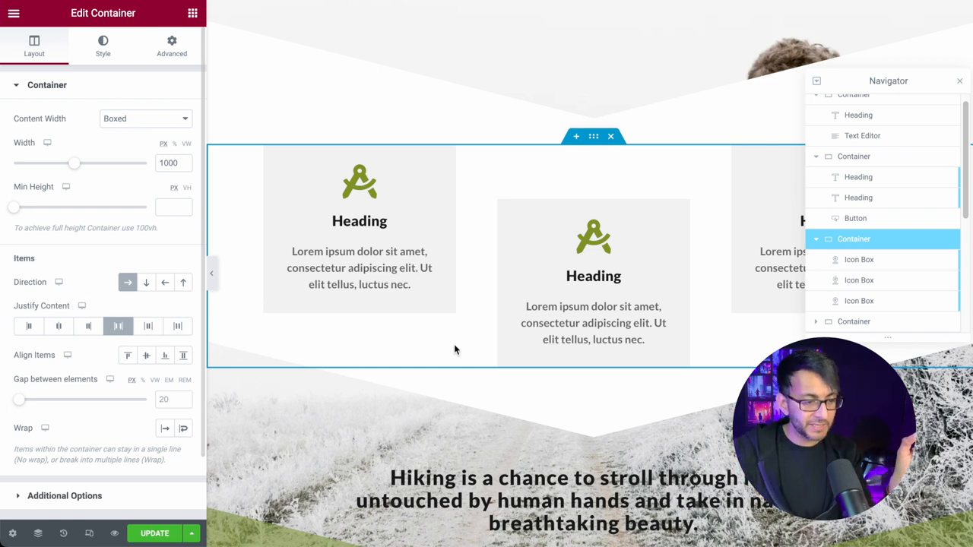
mouse_move(650, 298)
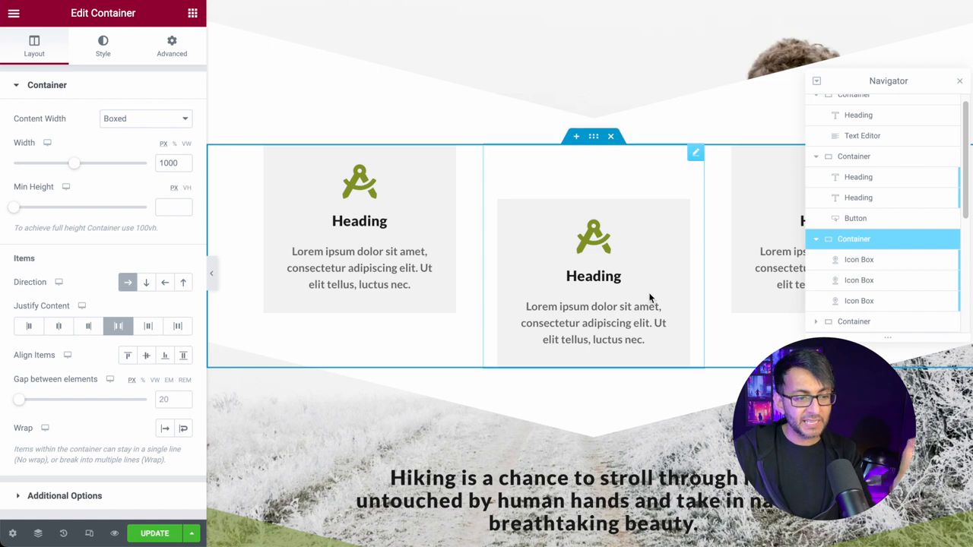
Show the middle services icon box's 80 top margin in its spacing settings.
click(359, 182)
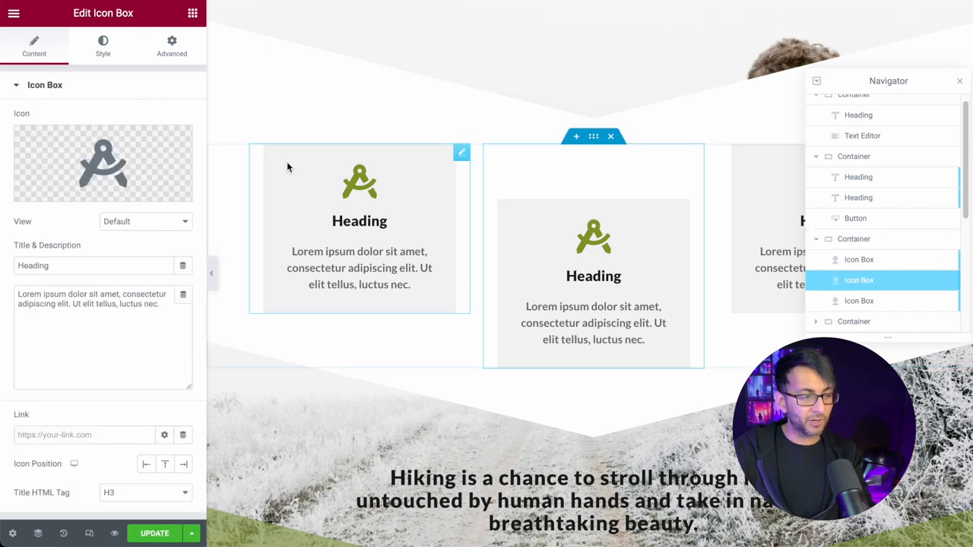
click(172, 45)
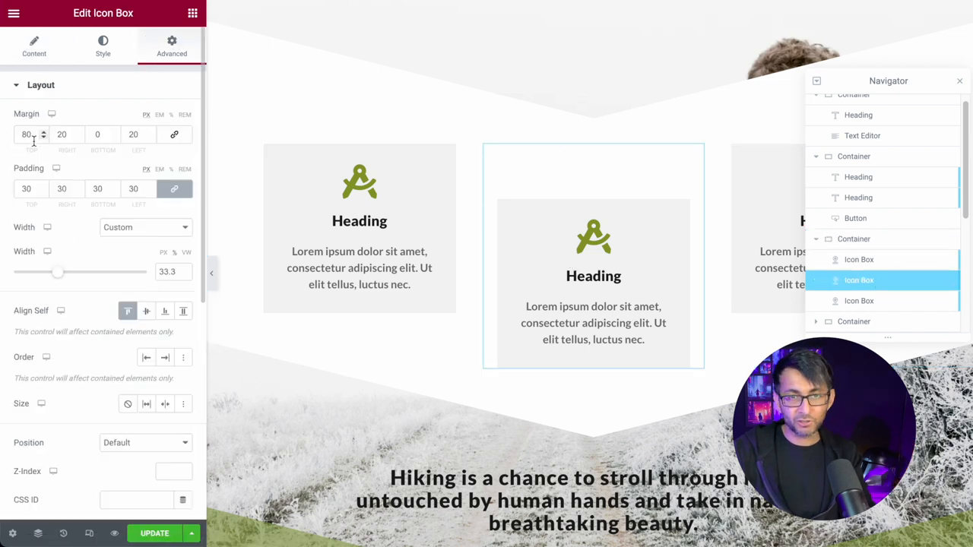
click(28, 133)
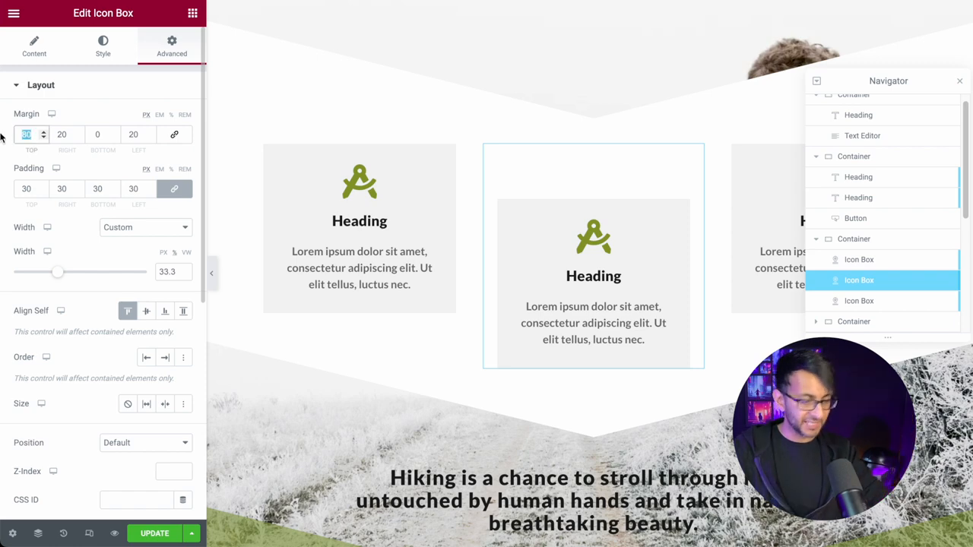
text(08)
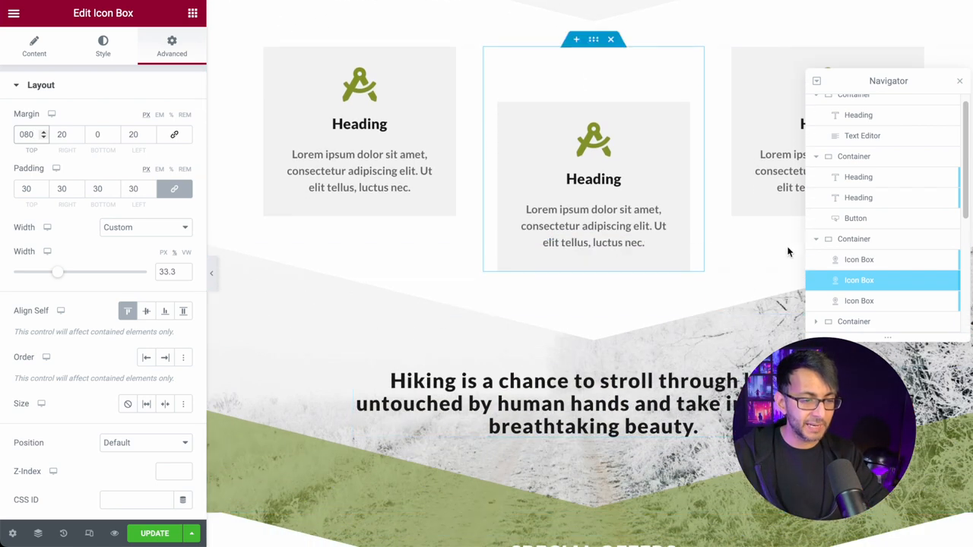
Show the hiking quote section's style settings down to its triangle shape divider.
click(854, 321)
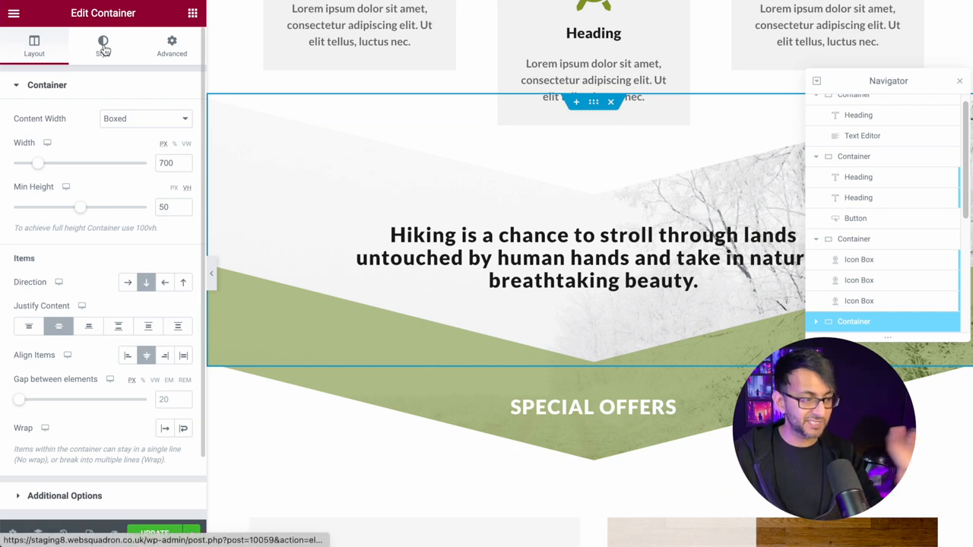
click(103, 46)
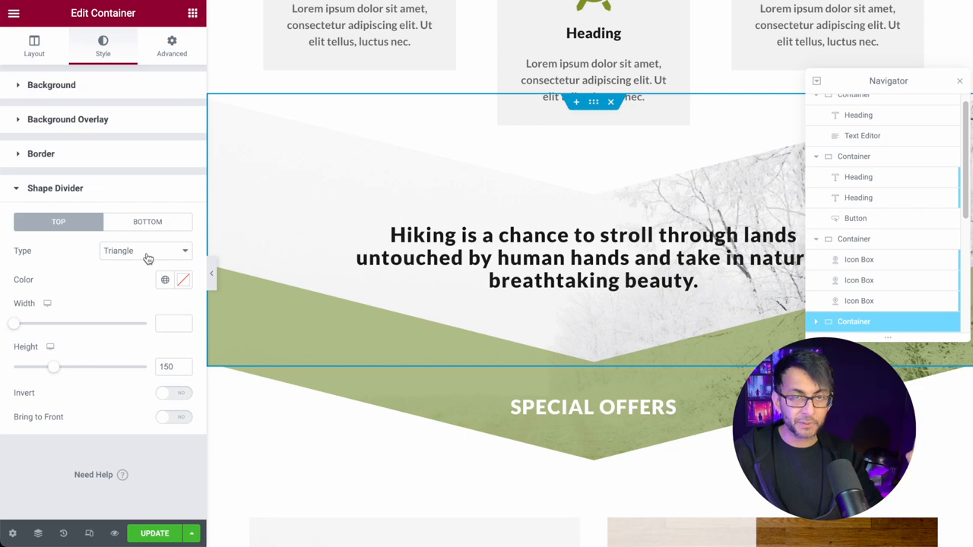
mouse_move(168, 219)
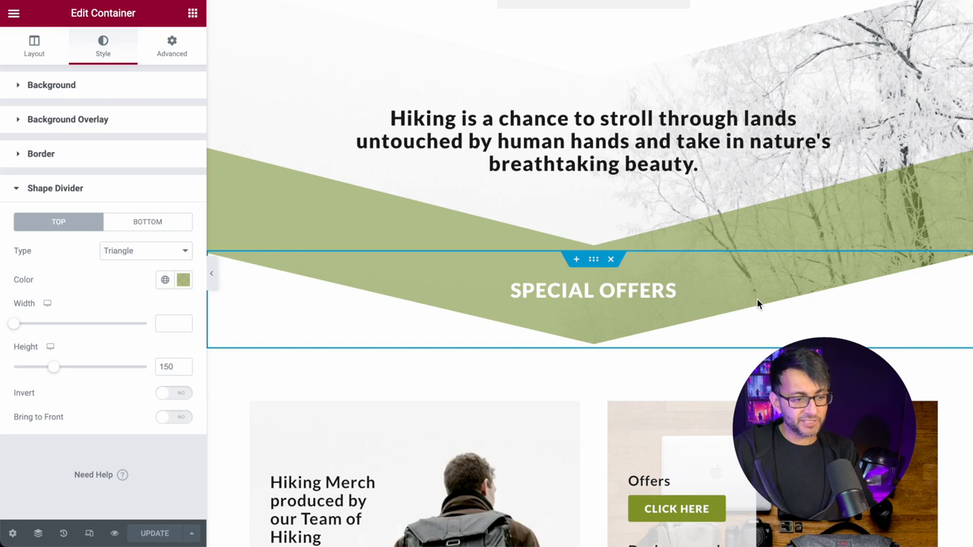
scroll(down, 3)
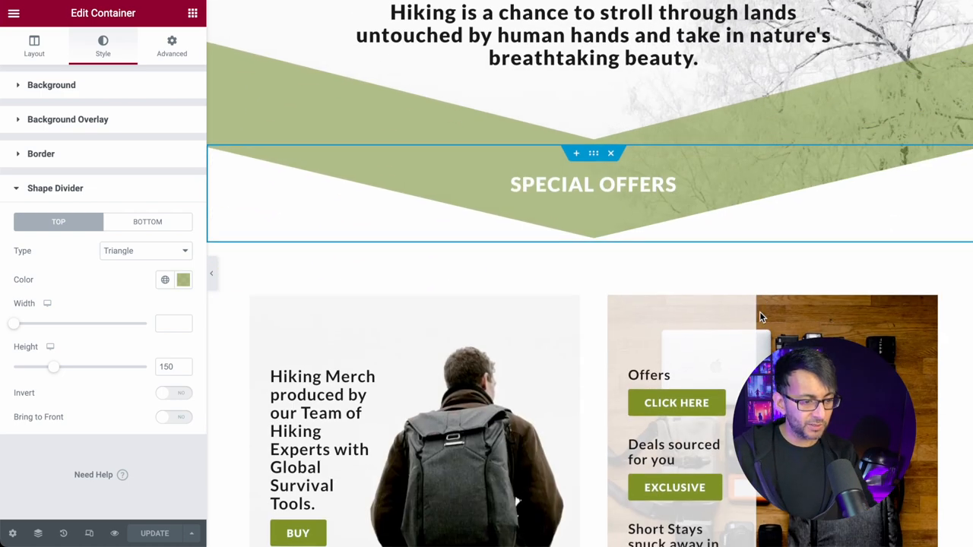
click(34, 46)
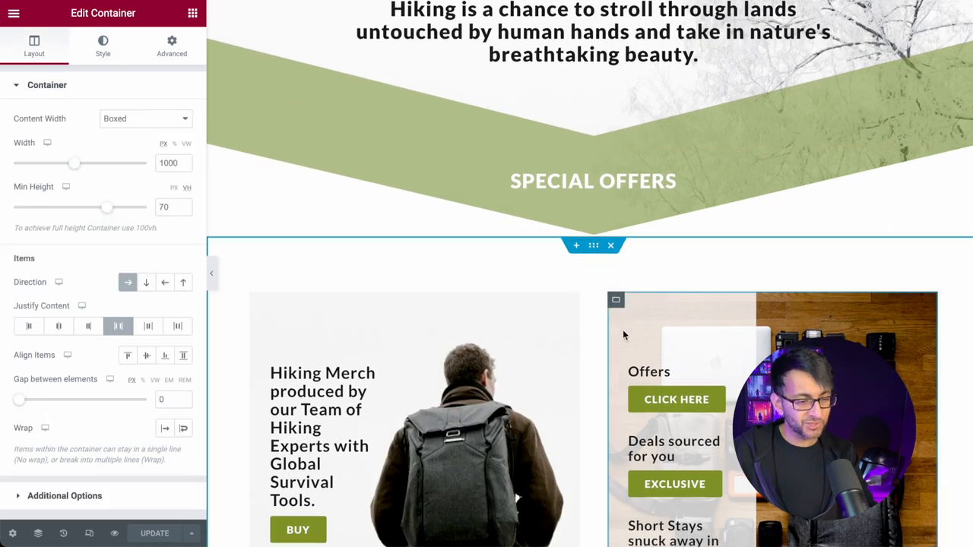
scroll(down, 3)
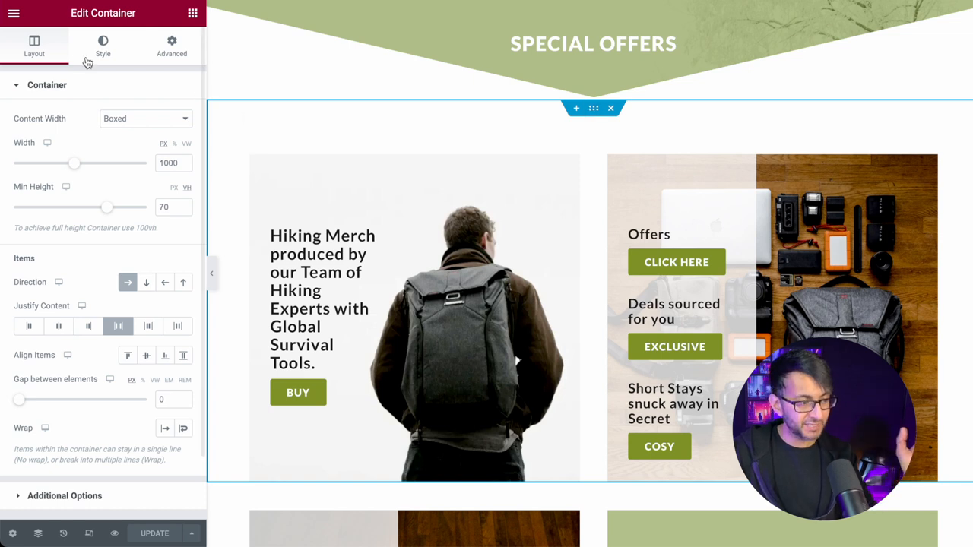
mouse_move(127, 282)
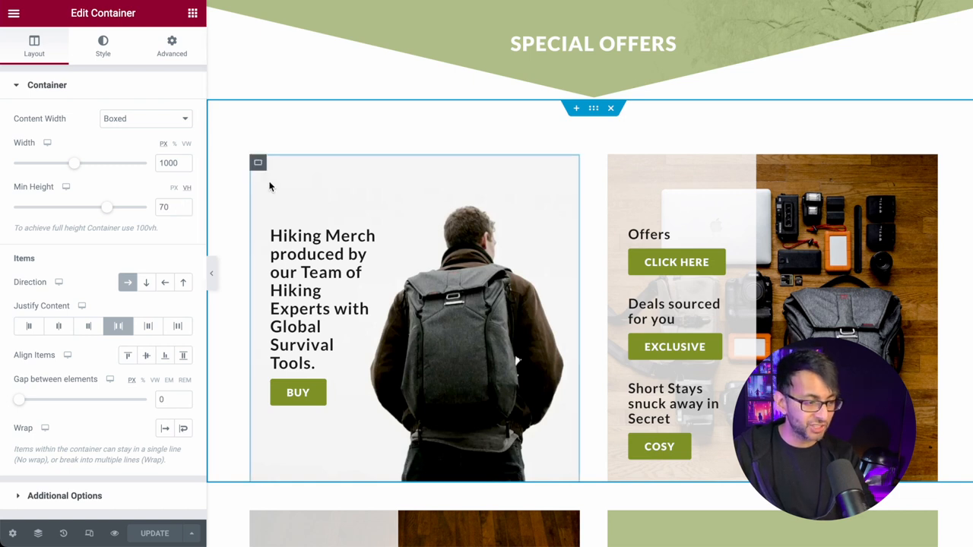
click(144, 119)
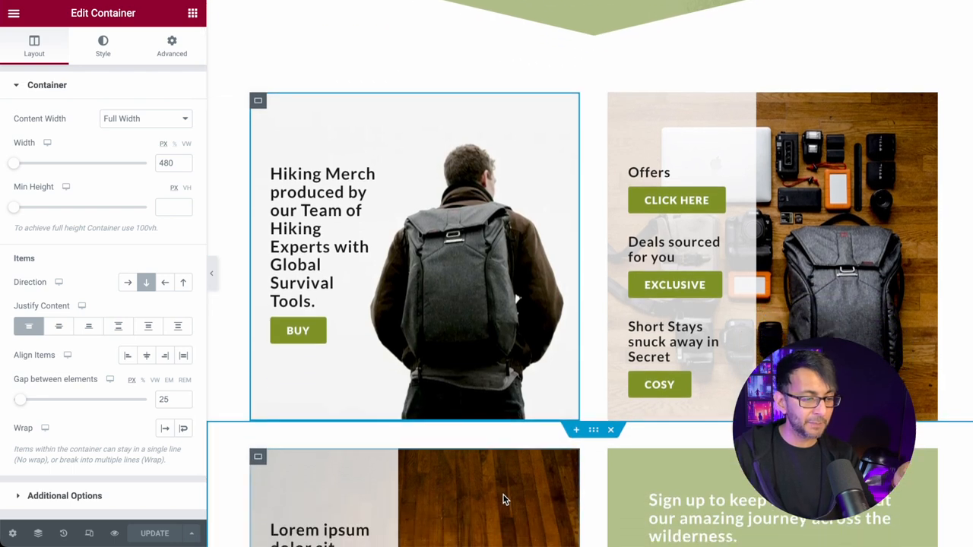
scroll(down, 3)
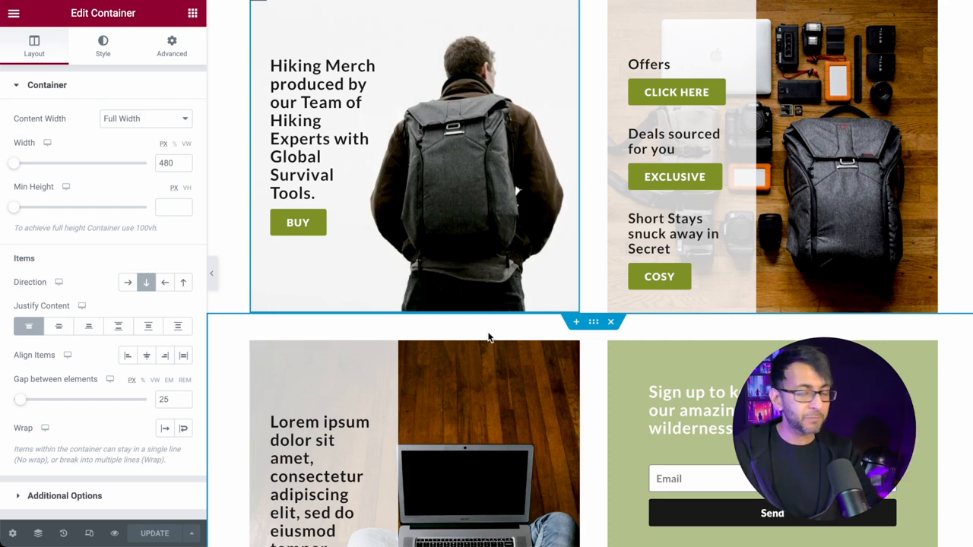
mouse_move(592, 231)
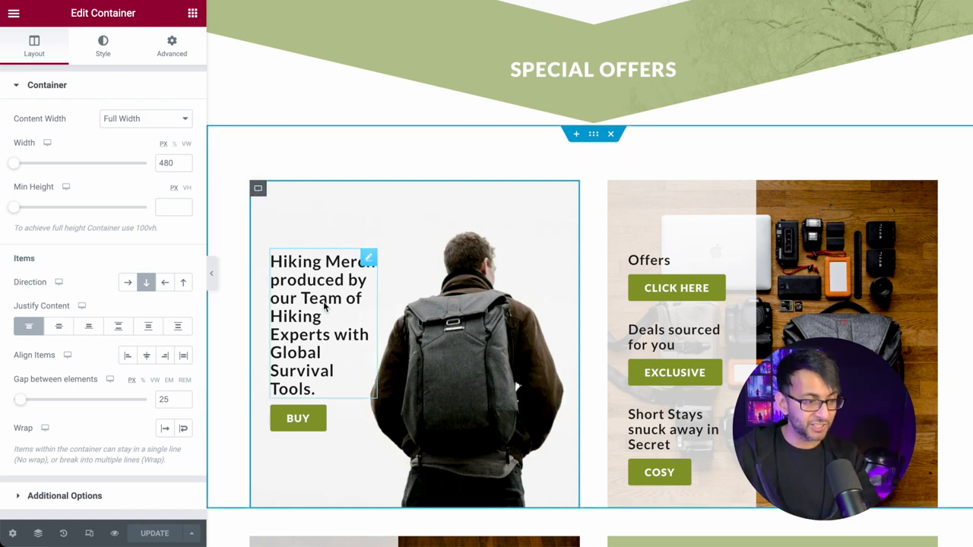
Try the Hiking Merch card's top padding at 50, then restore it to 100.
click(319, 325)
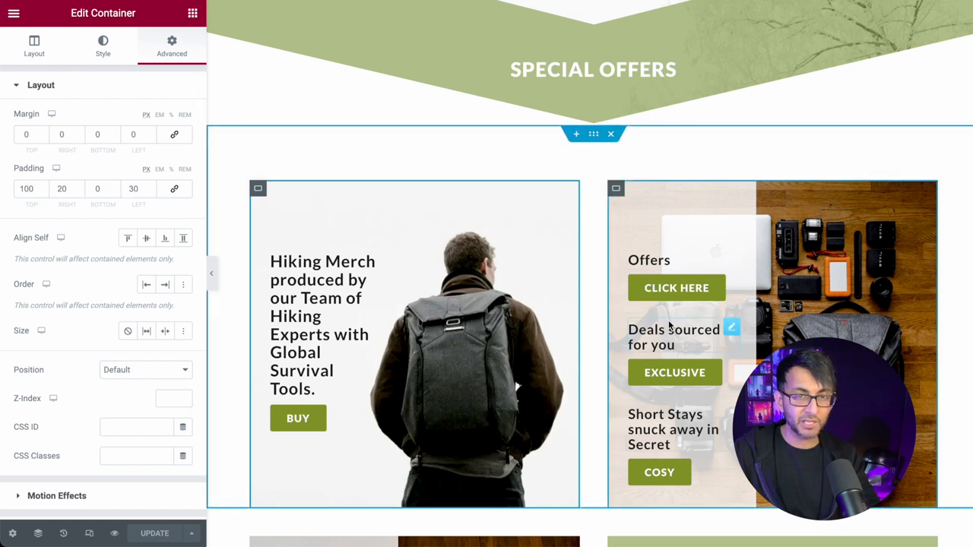
scroll(down, 3)
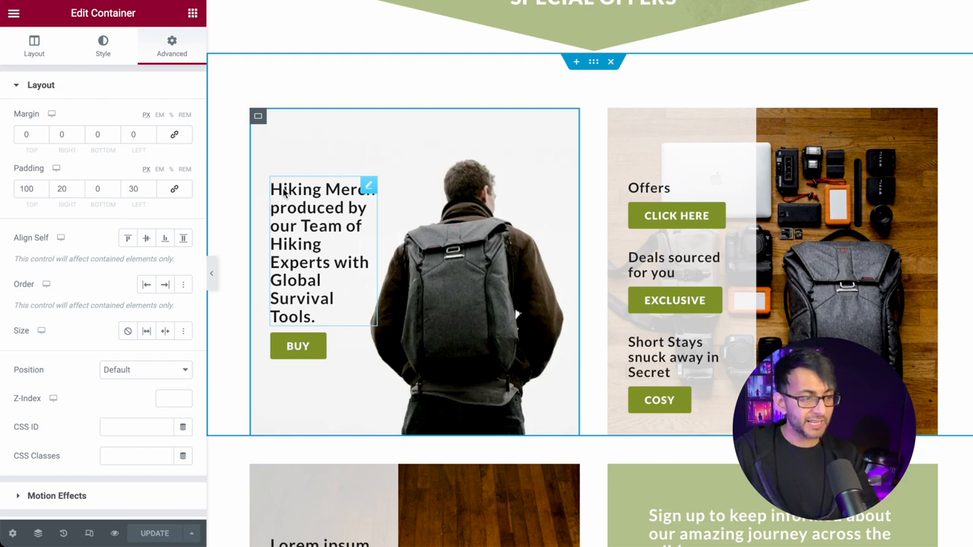
text(50)
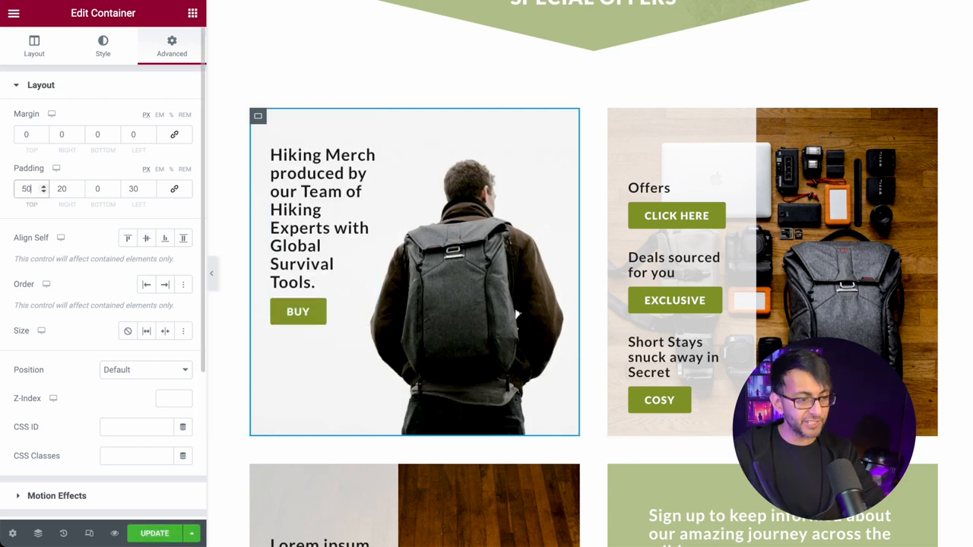
click(665, 164)
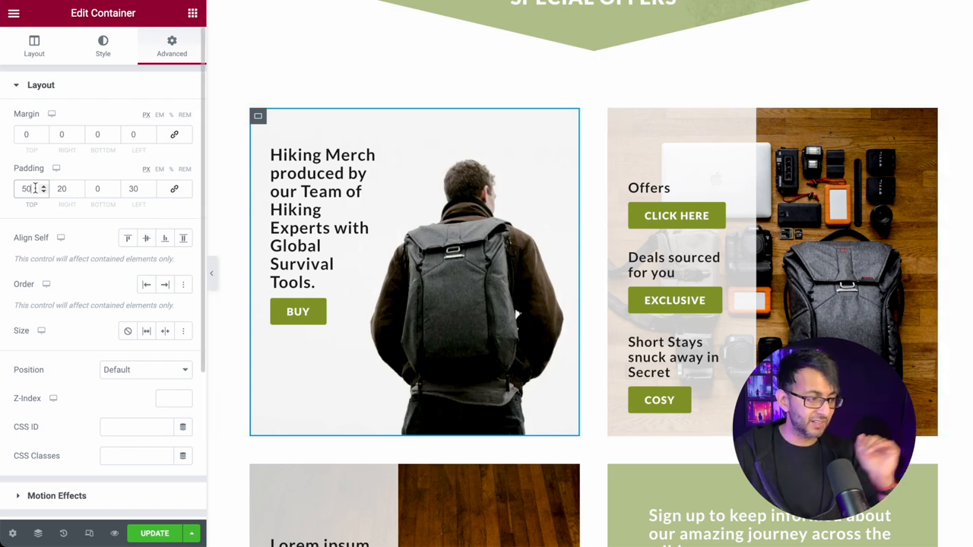
text(100)
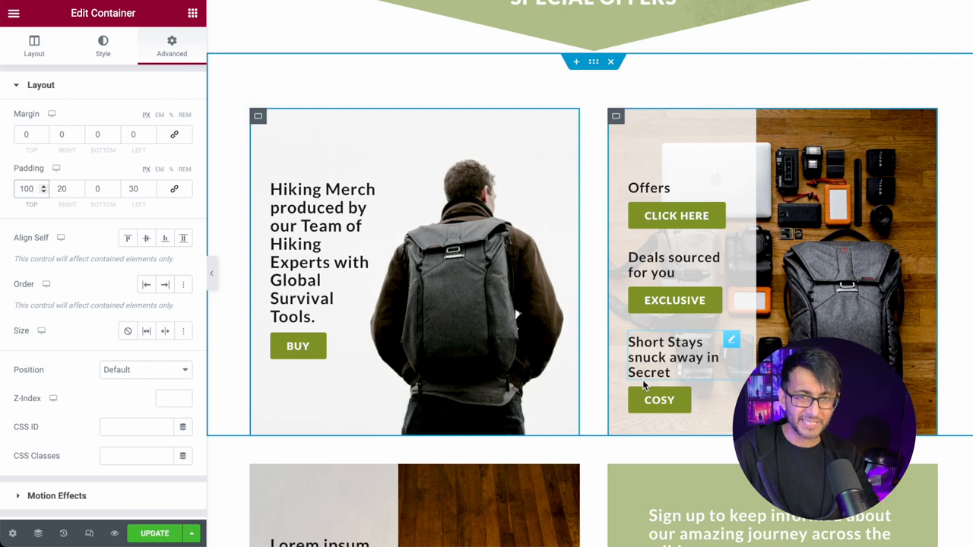
mouse_move(794, 171)
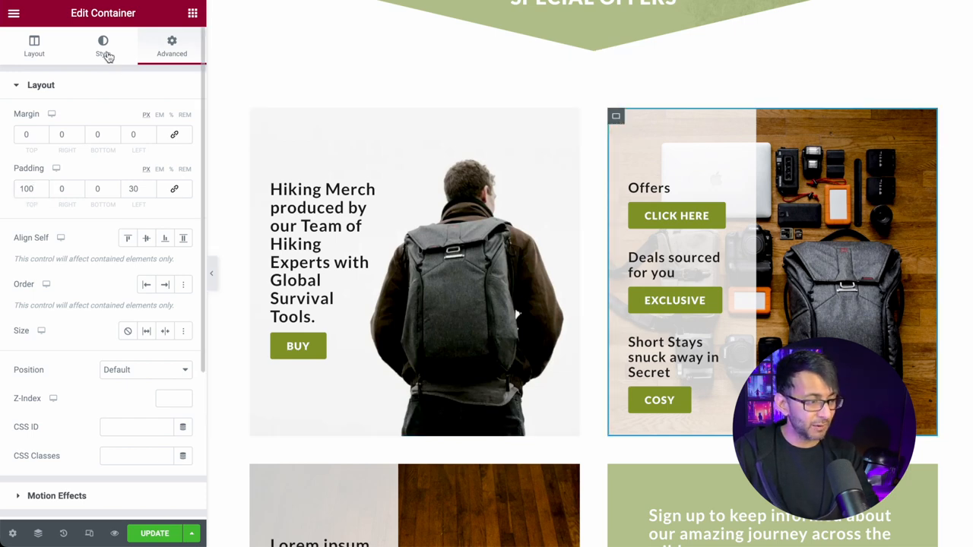
Review the second offer card's background overlay: linear gradient at 90°, opacity 0.8.
click(103, 46)
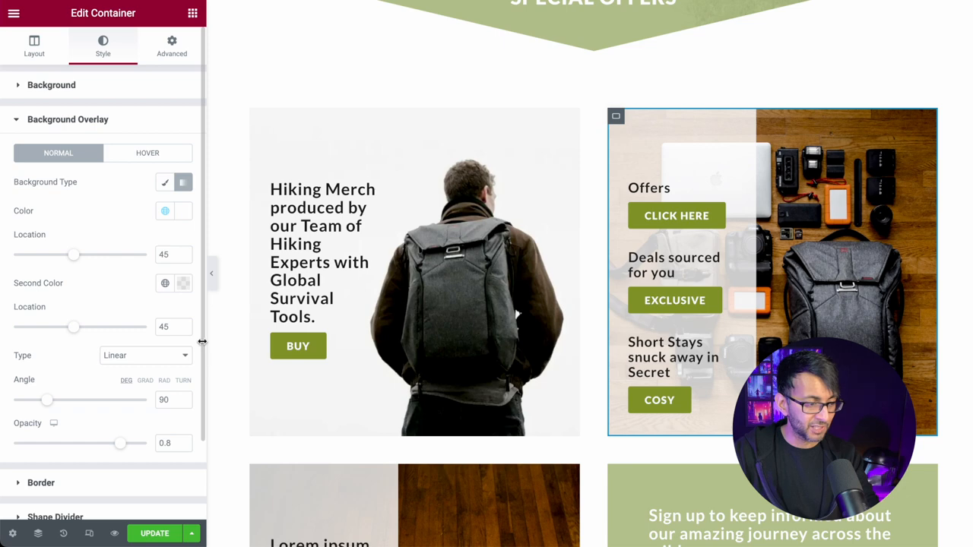
mouse_move(182, 282)
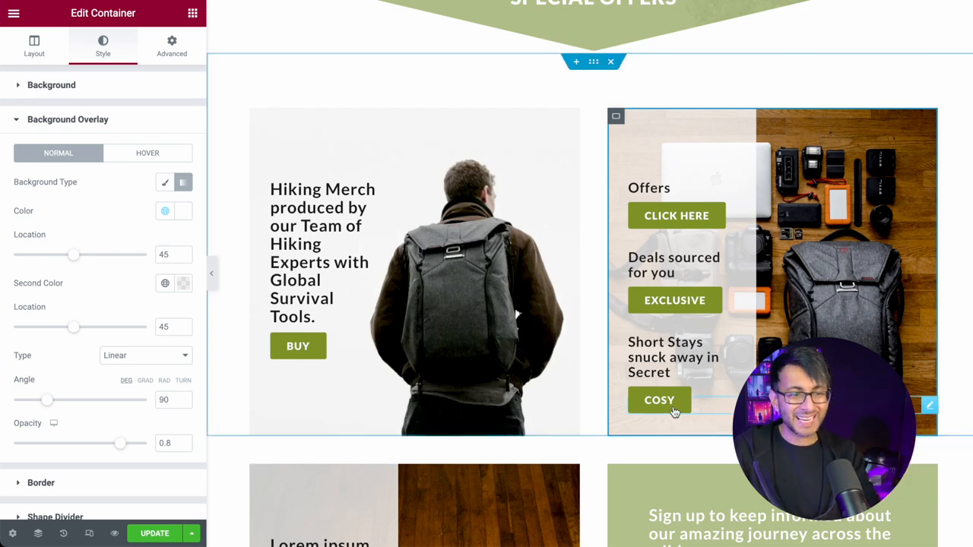
mouse_move(690, 205)
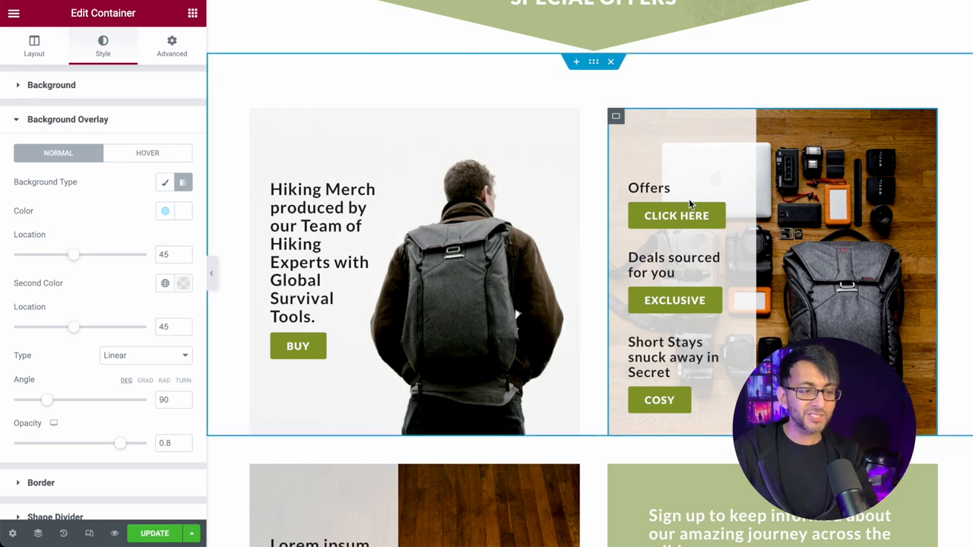
scroll(down, 3)
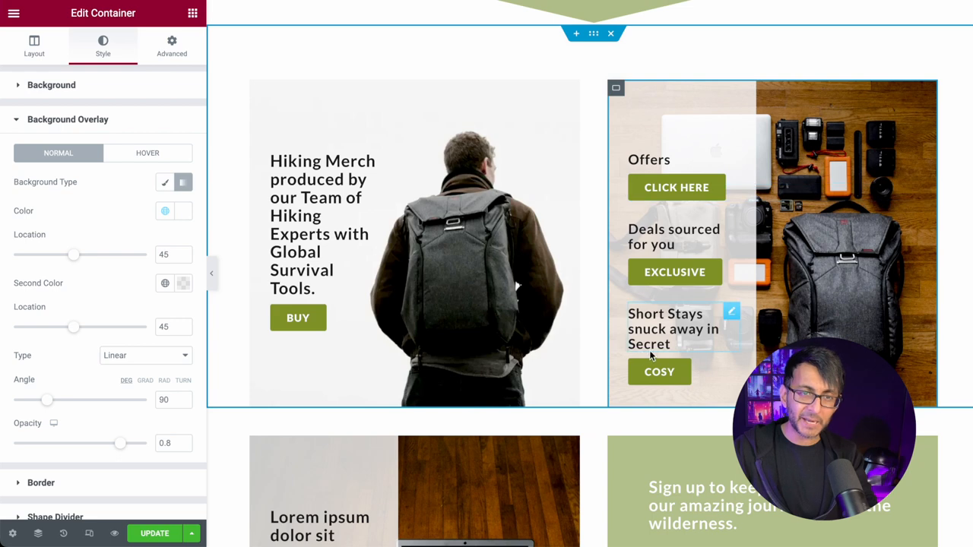
scroll(down, 3)
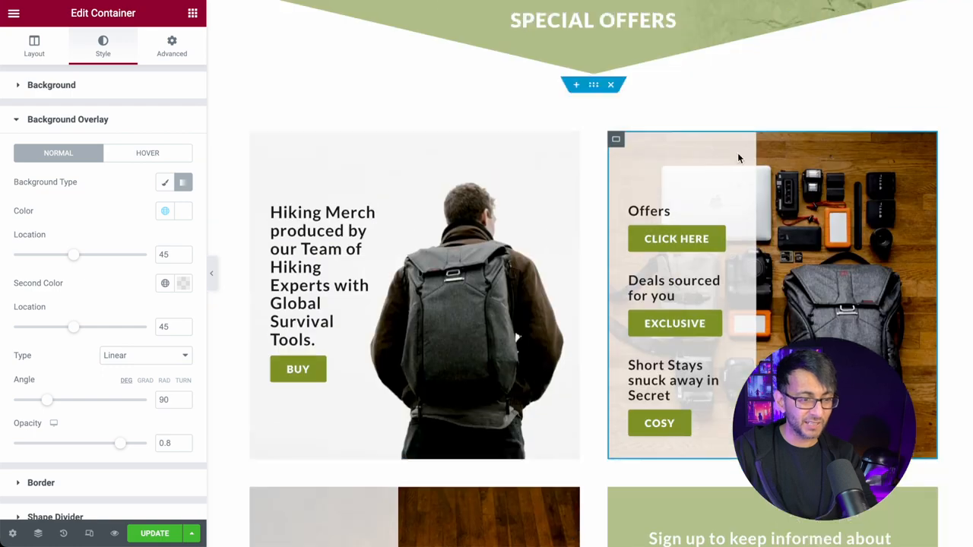
Inspect the signup form's email field and heading at the bottom of the page.
scroll(down, 3)
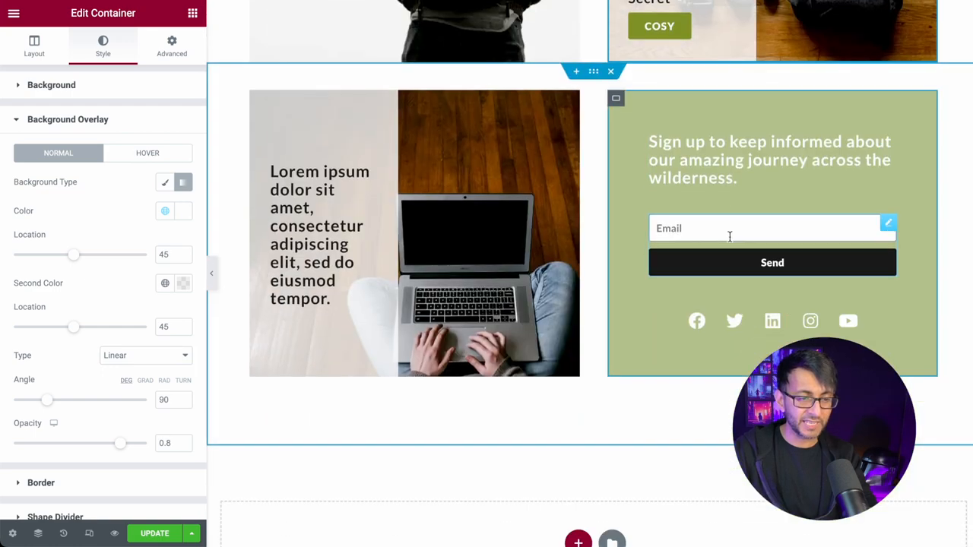
click(772, 262)
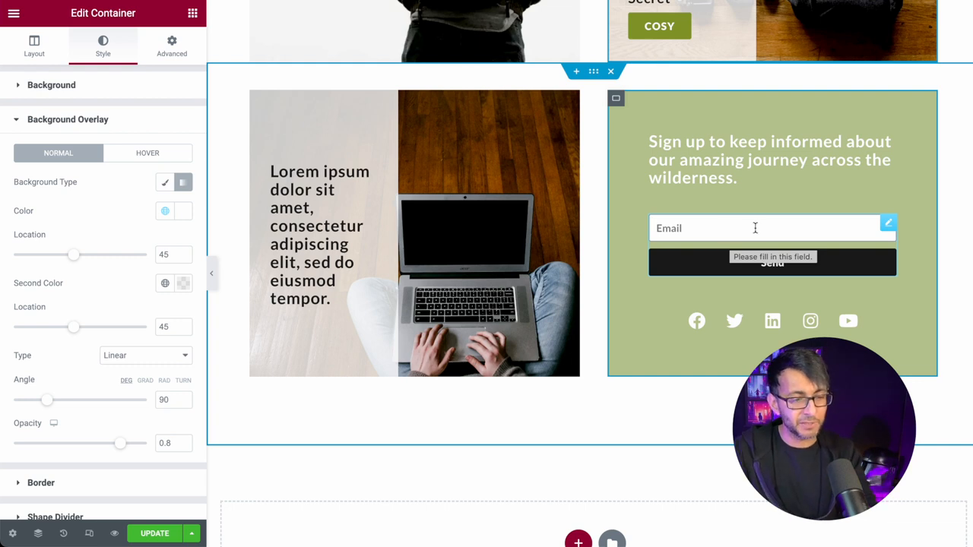
click(770, 159)
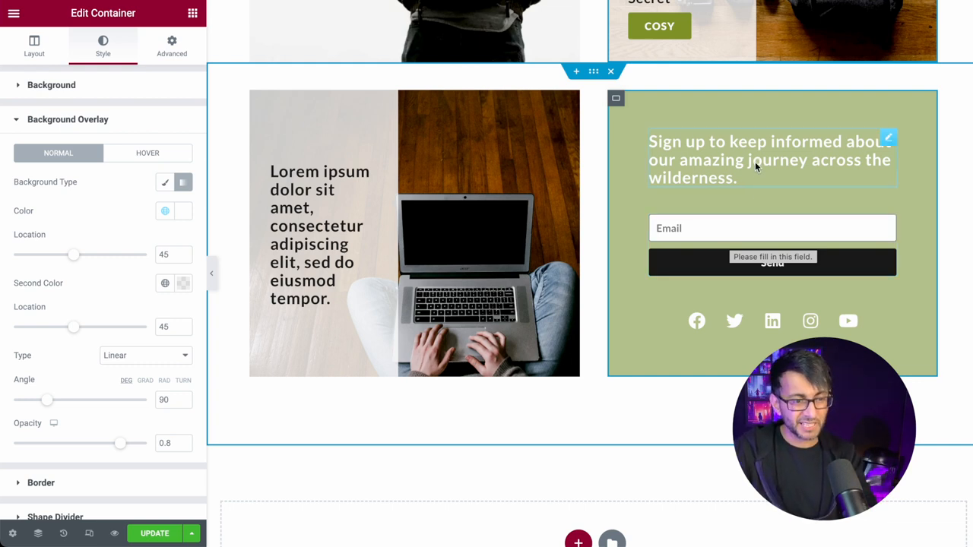
click(772, 228)
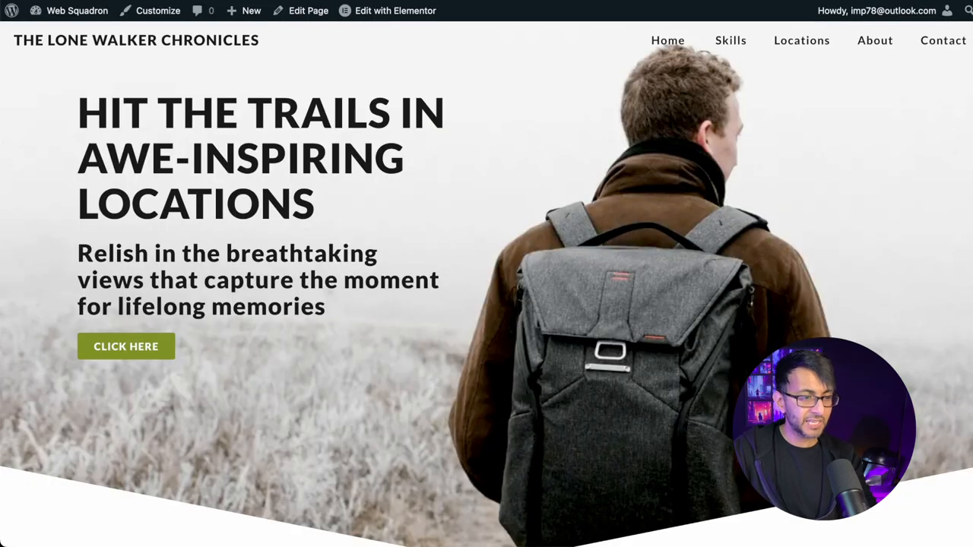
scroll(down, 3)
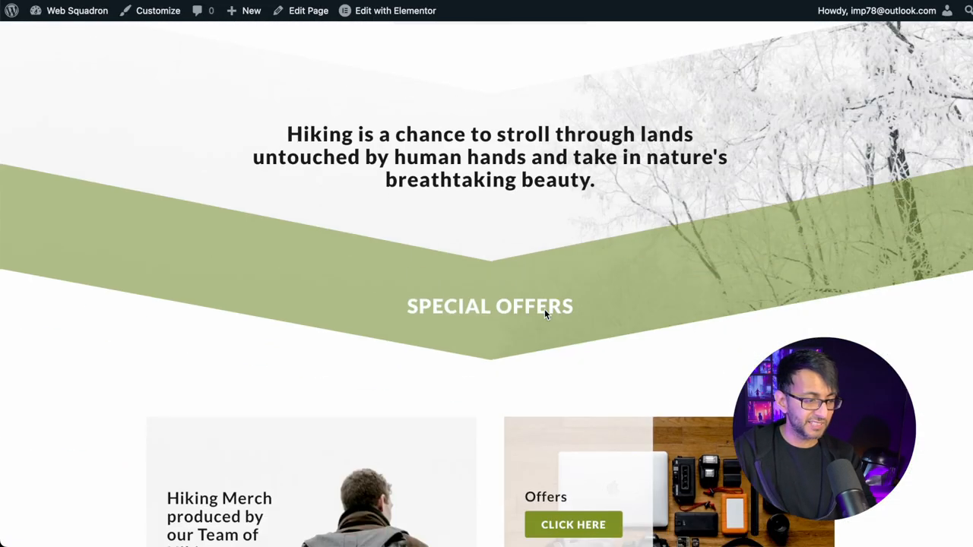
scroll(down, 3)
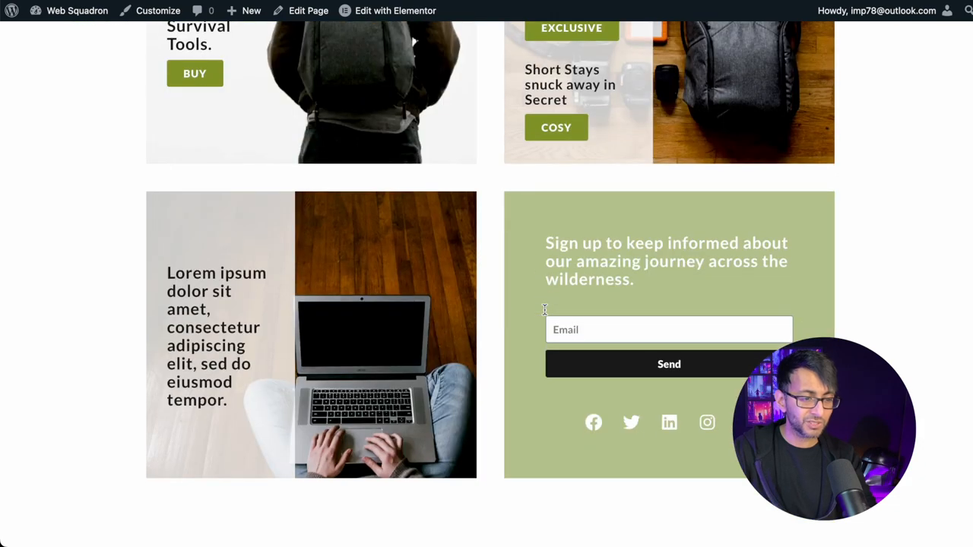
scroll(up, 3)
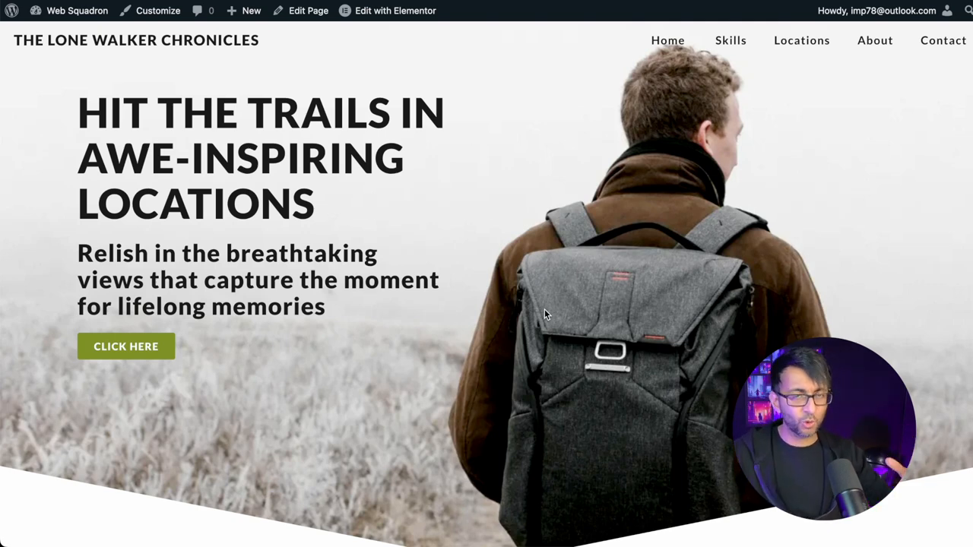
scroll(down, 3)
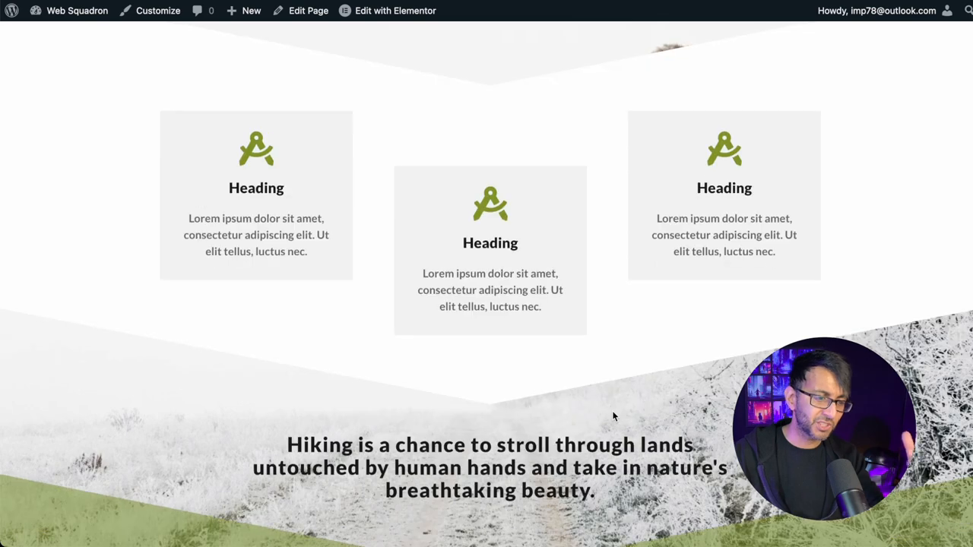
scroll(down, 3)
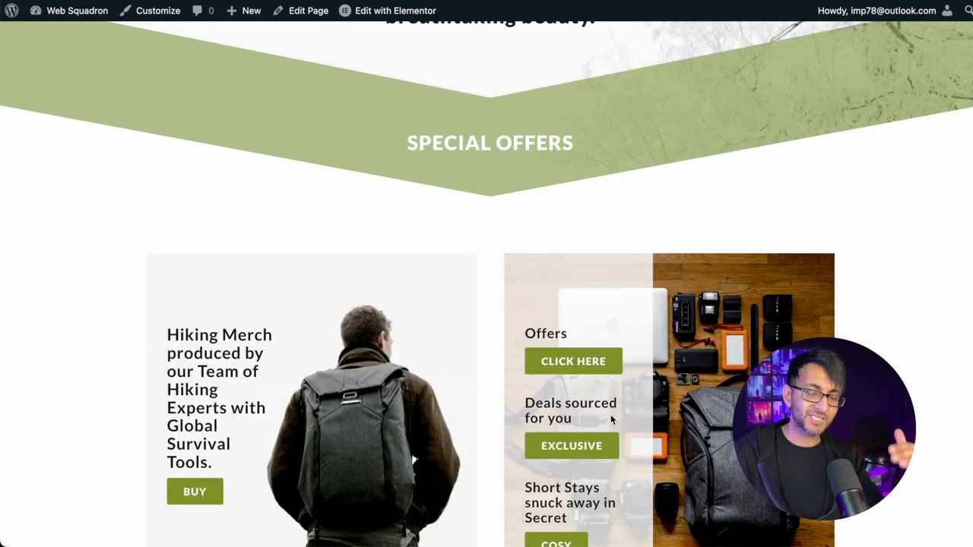
scroll(down, 3)
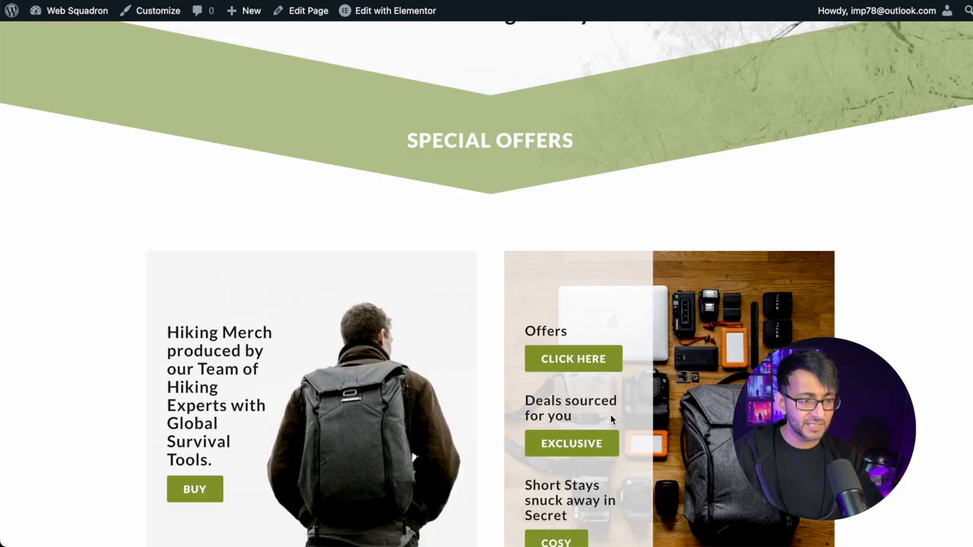
scroll(up, 3)
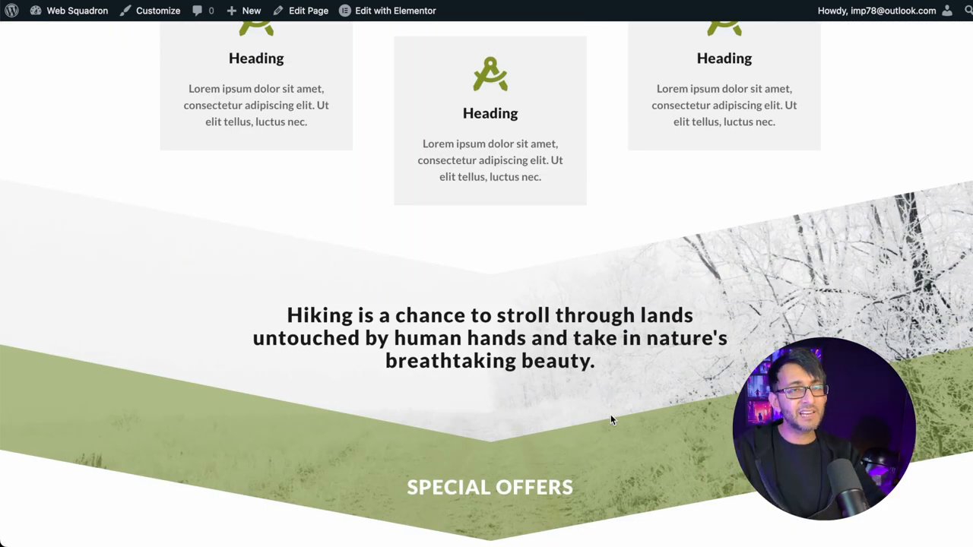